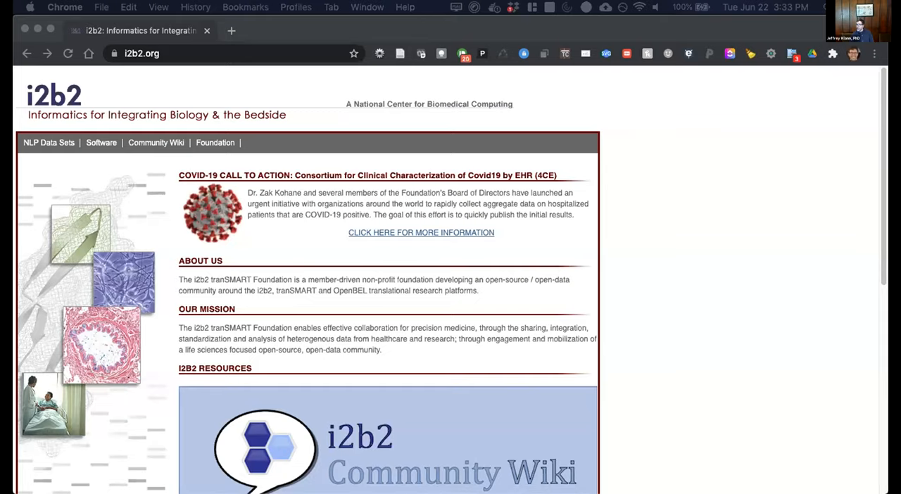
{"action": "mouse_move", "coordinate": [881, 259]}
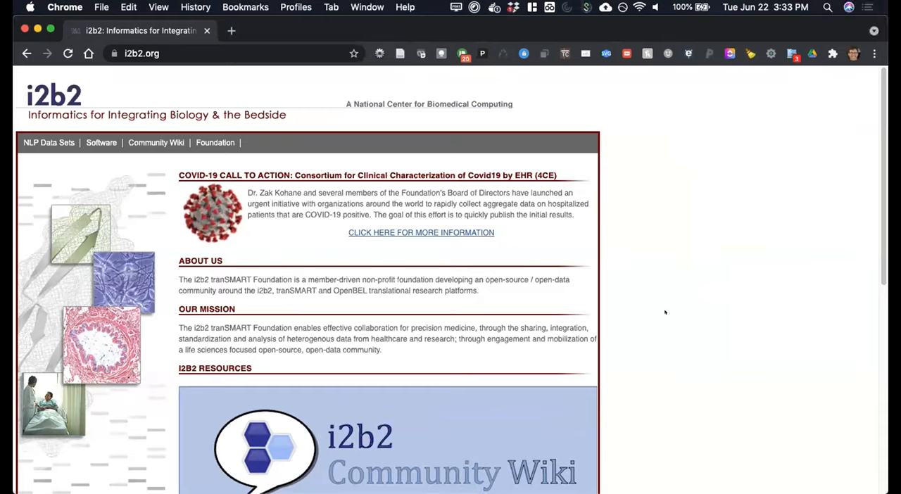
{"action": "mouse_move", "coordinate": [673, 283]}
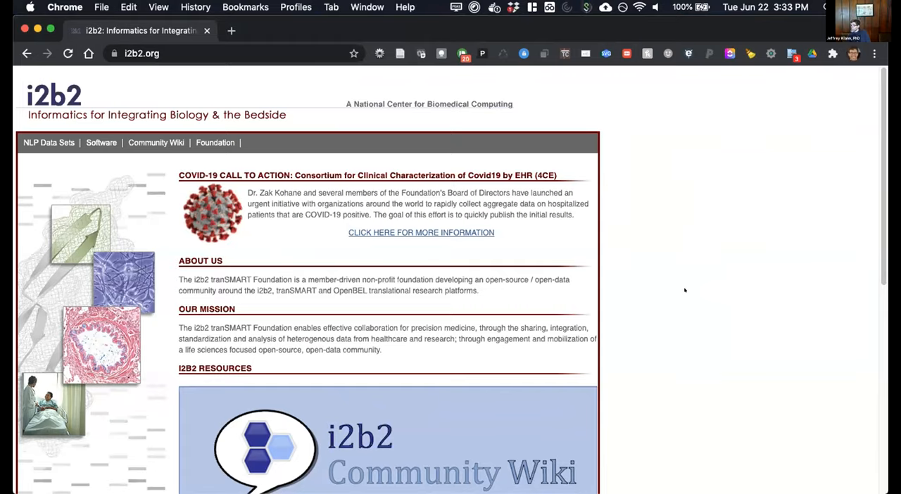
Open the Community Wiki welcome page and scroll to its Documentation, Get Software and Announcements sections.
{"action": "scroll", "scroll_direction": "down", "scroll_amount": 3}
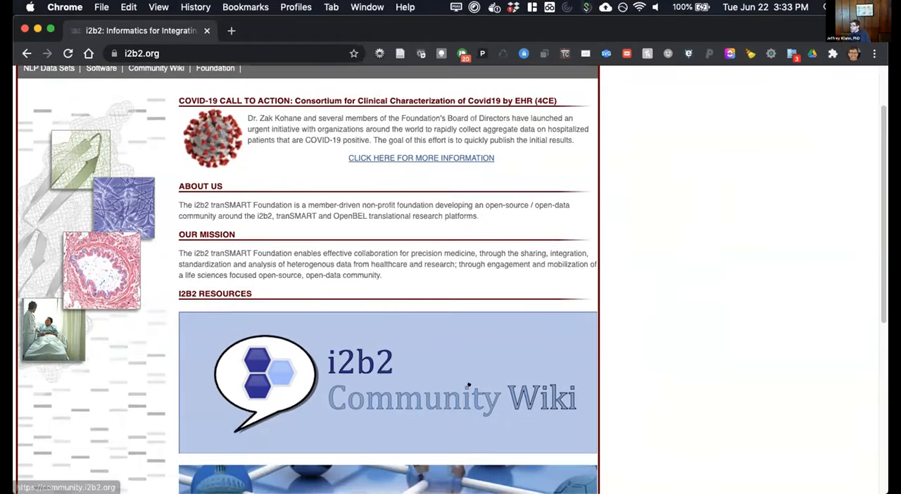
{"action": "left_click", "coordinate": [467, 386]}
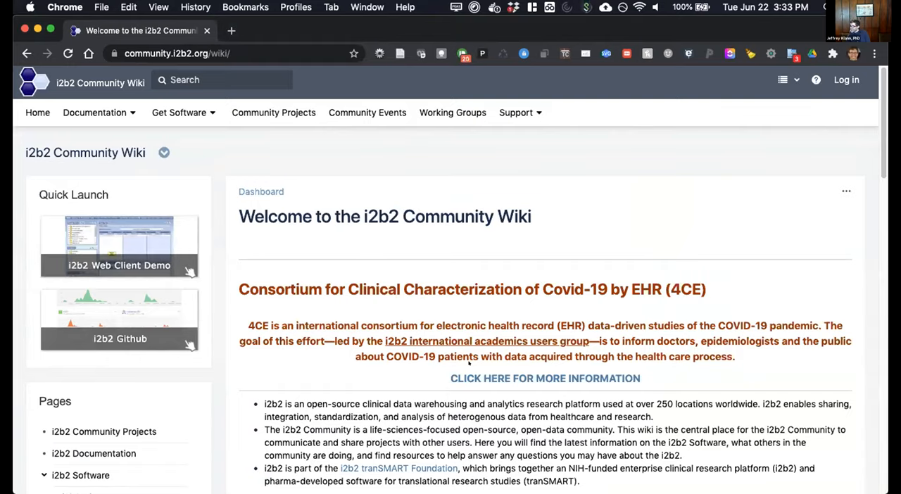
{"action": "scroll", "scroll_direction": "down", "scroll_amount": 3}
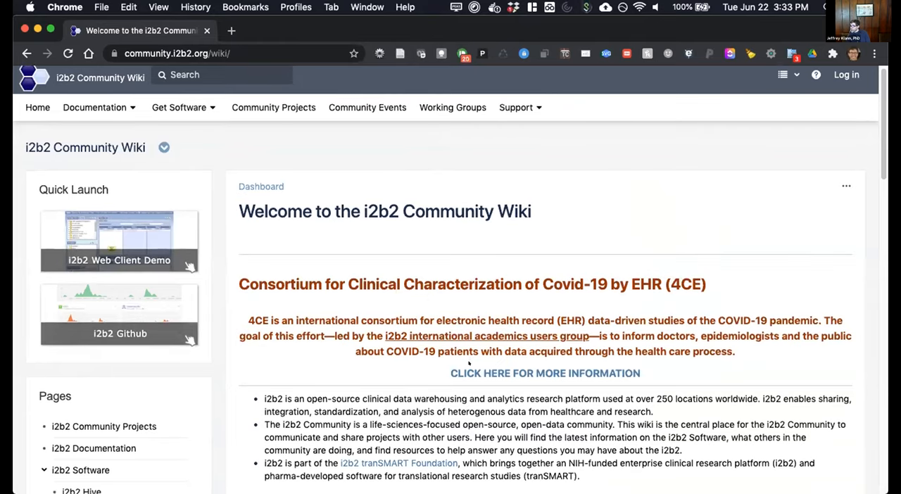
{"action": "scroll", "scroll_direction": "down", "scroll_amount": 3}
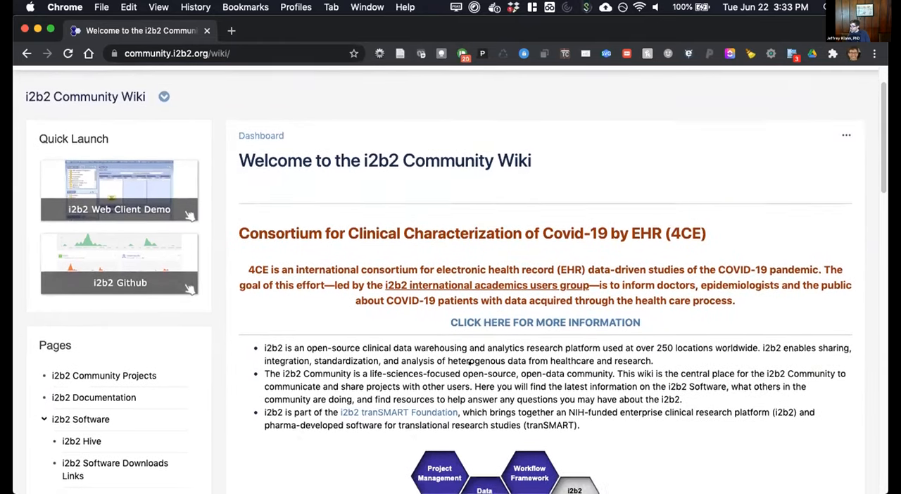
{"action": "scroll", "scroll_direction": "down", "scroll_amount": 3}
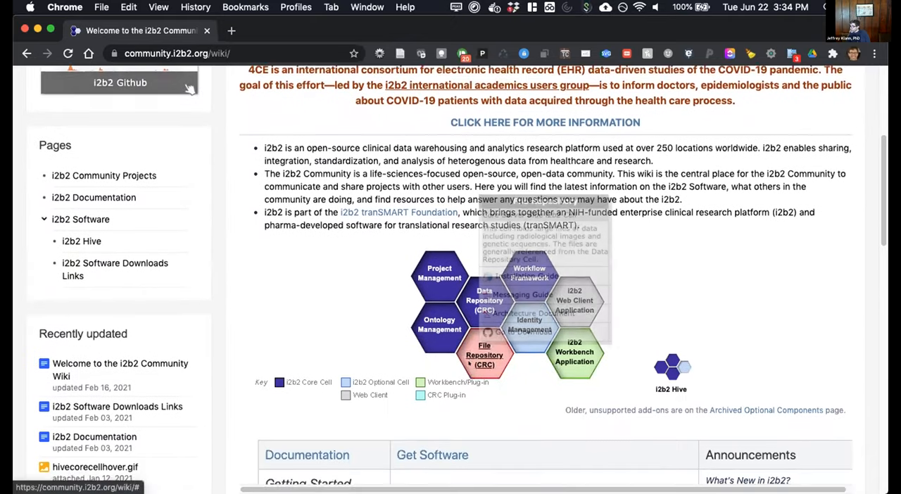
{"action": "scroll", "scroll_direction": "down", "scroll_amount": 3}
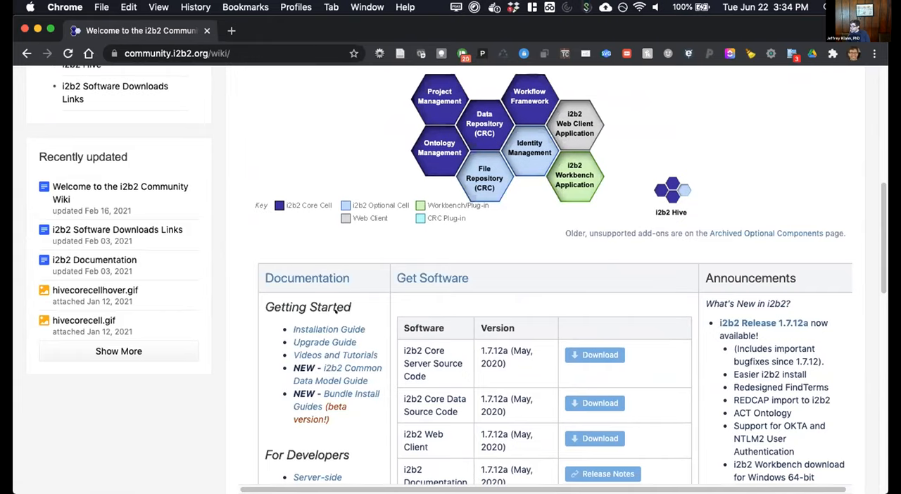
{"action": "scroll", "scroll_direction": "down", "scroll_amount": 3}
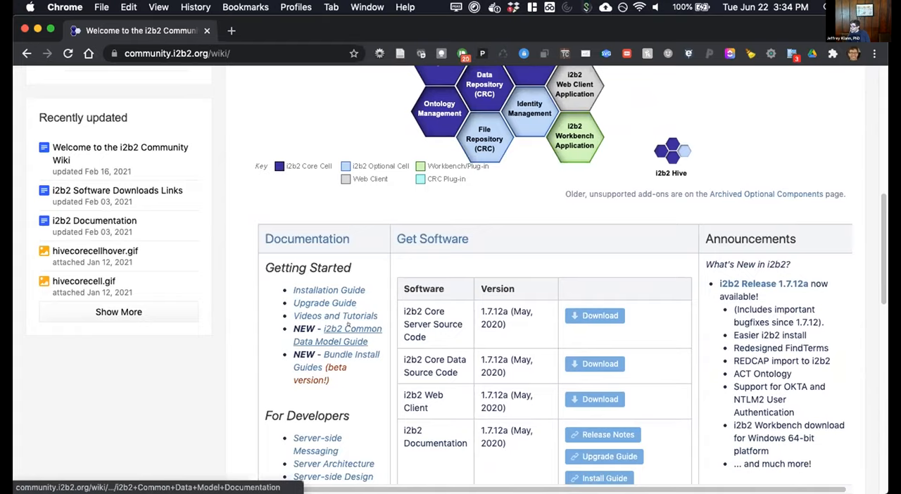
{"action": "mouse_move", "coordinate": [336, 355]}
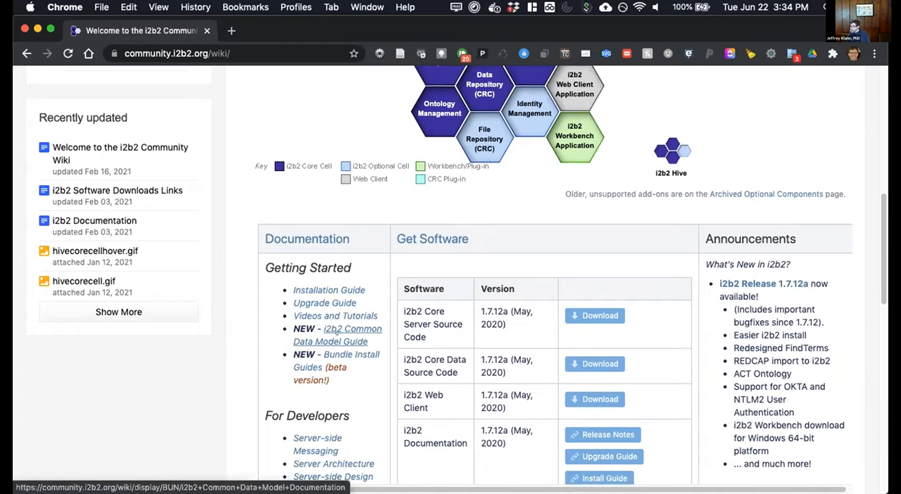
Open 'NEW - i2b2 Common Data Model Guide' and reach its version history and Table of Contents.
{"action": "left_click", "coordinate": [352, 330]}
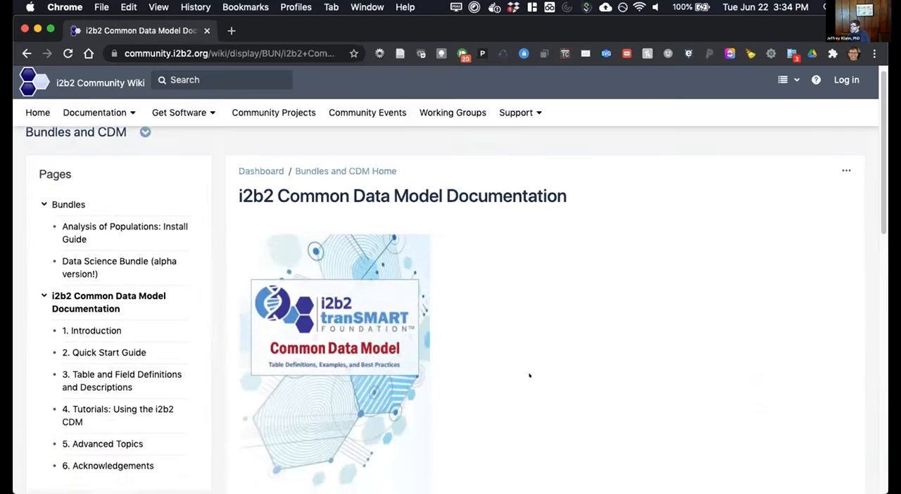
{"action": "scroll", "scroll_direction": "down", "scroll_amount": 3}
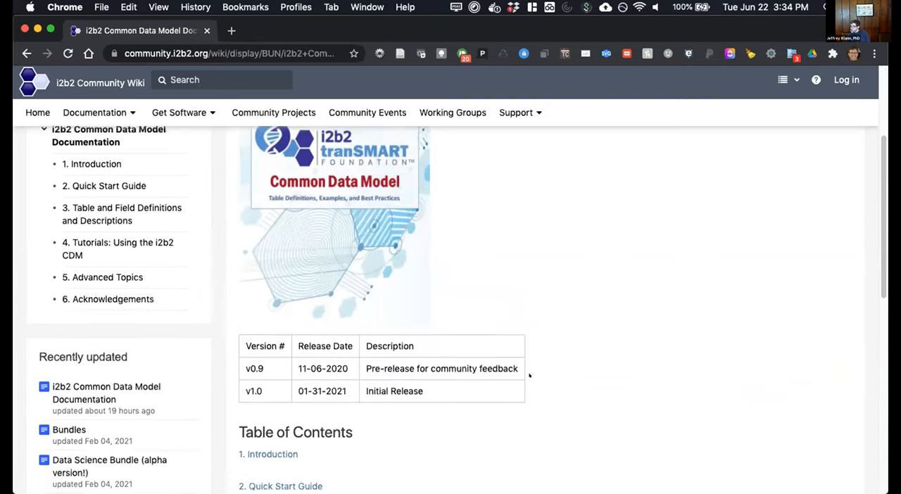
{"action": "scroll", "scroll_direction": "down", "scroll_amount": 3}
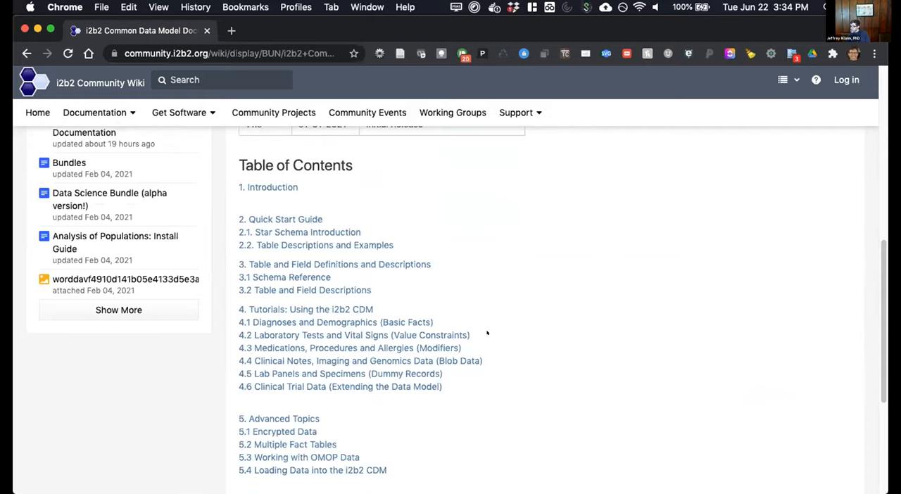
{"action": "mouse_move", "coordinate": [353, 335]}
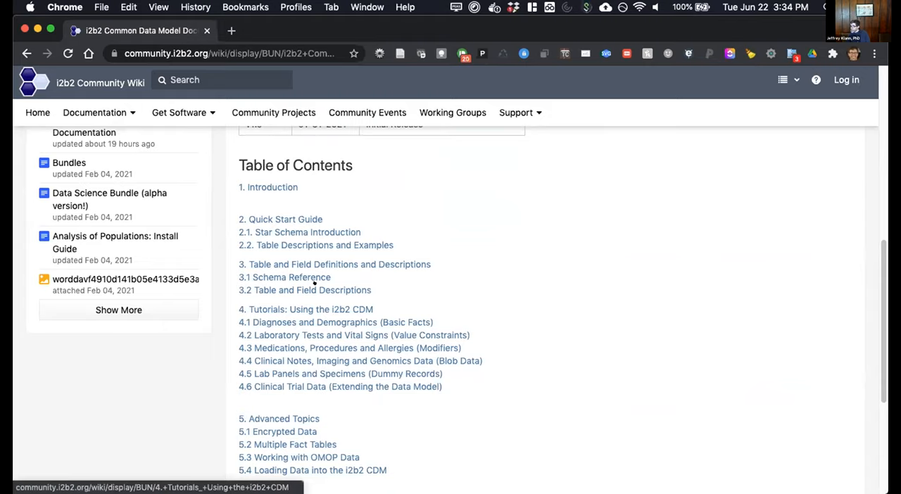
{"action": "left_click", "coordinate": [314, 309]}
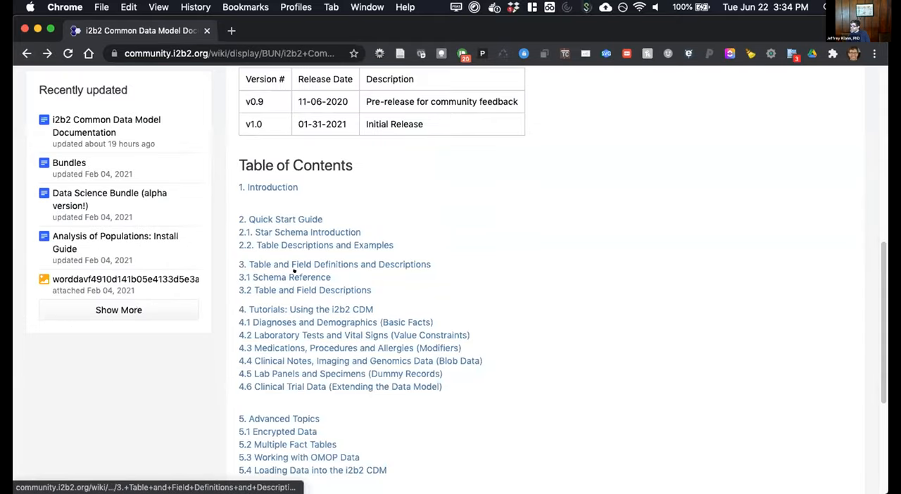
Open '3. Table and Field Definitions and Descriptions' and scroll to 3.3 Demo Data (Online).
{"action": "left_click", "coordinate": [337, 265]}
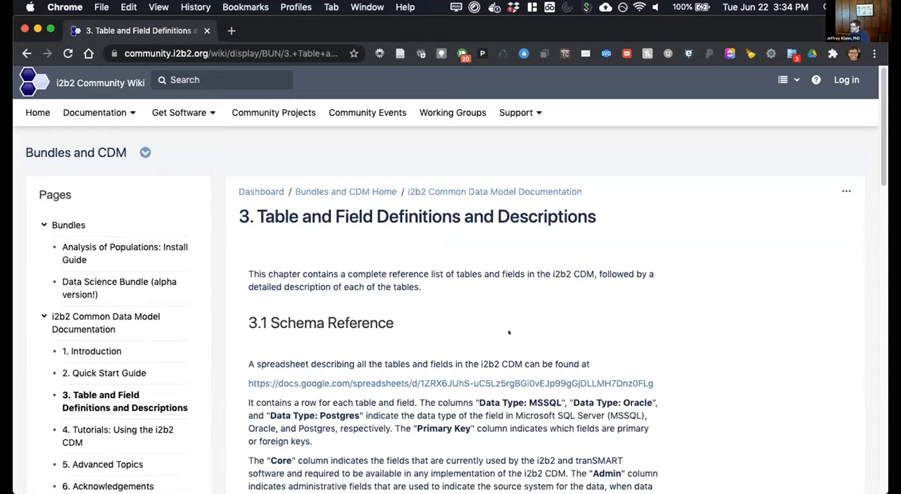
{"action": "mouse_move", "coordinate": [521, 333]}
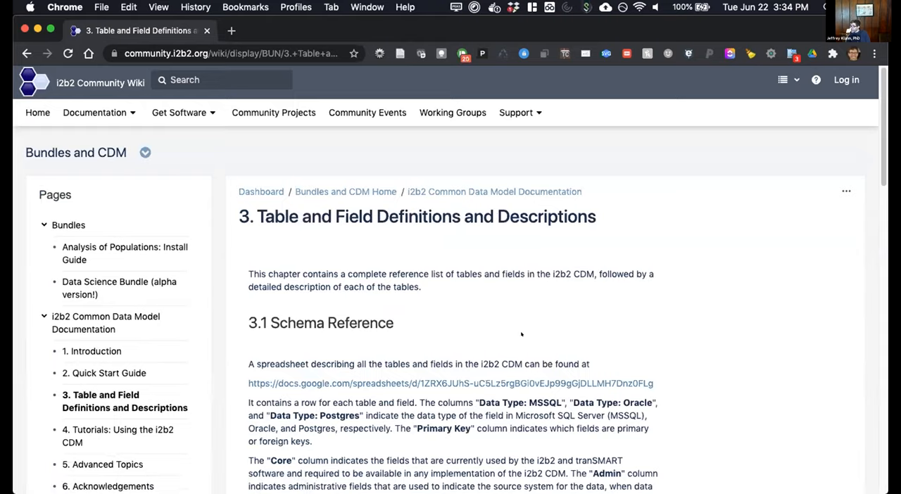
{"action": "scroll", "scroll_direction": "down", "scroll_amount": 3}
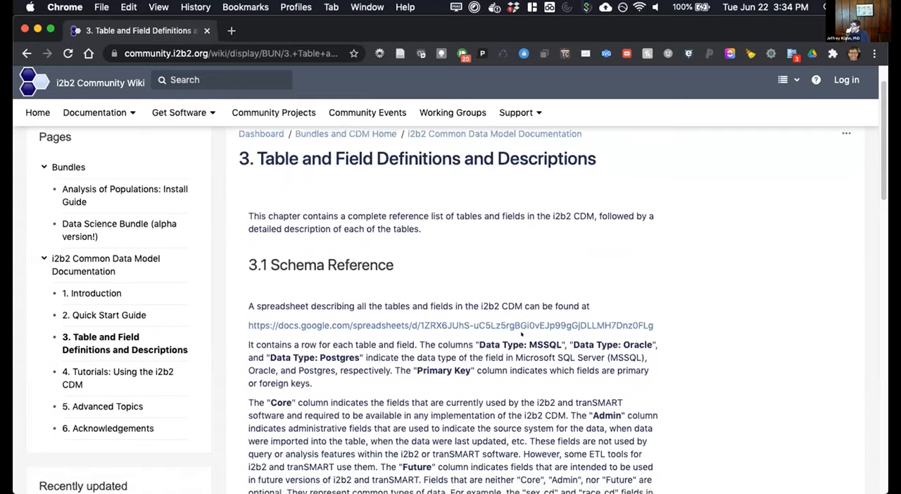
{"action": "scroll", "scroll_direction": "down", "scroll_amount": 3}
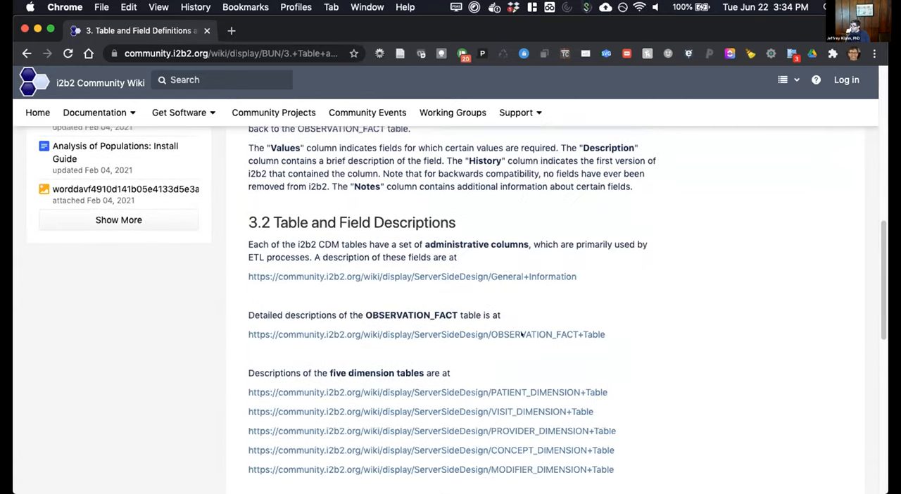
{"action": "scroll", "scroll_direction": "down", "scroll_amount": 3}
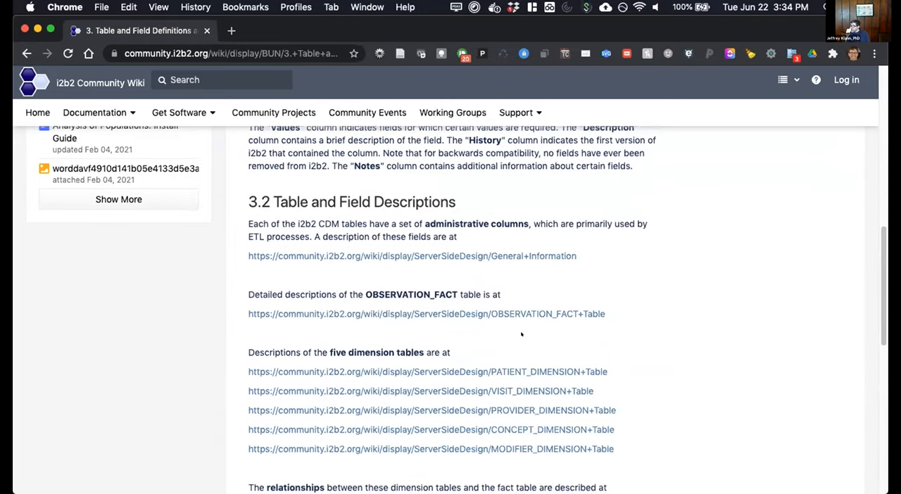
{"action": "scroll", "scroll_direction": "down", "scroll_amount": 3}
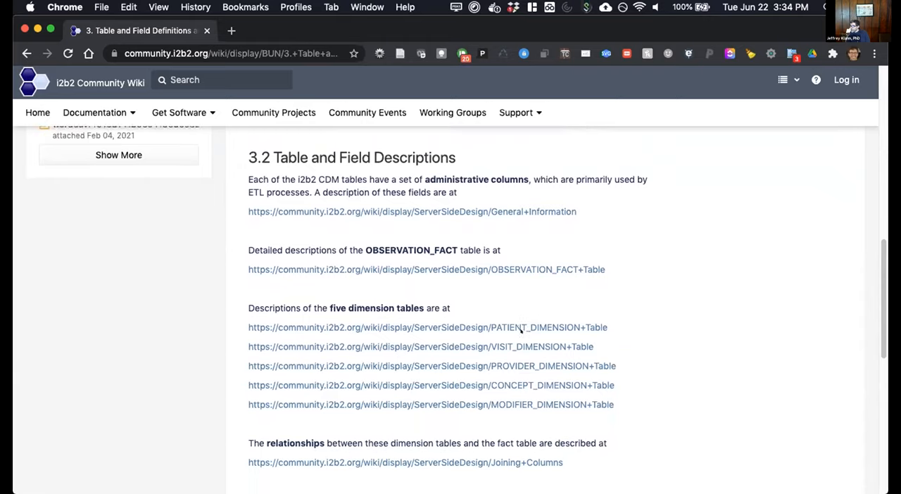
{"action": "scroll", "scroll_direction": "down", "scroll_amount": 3}
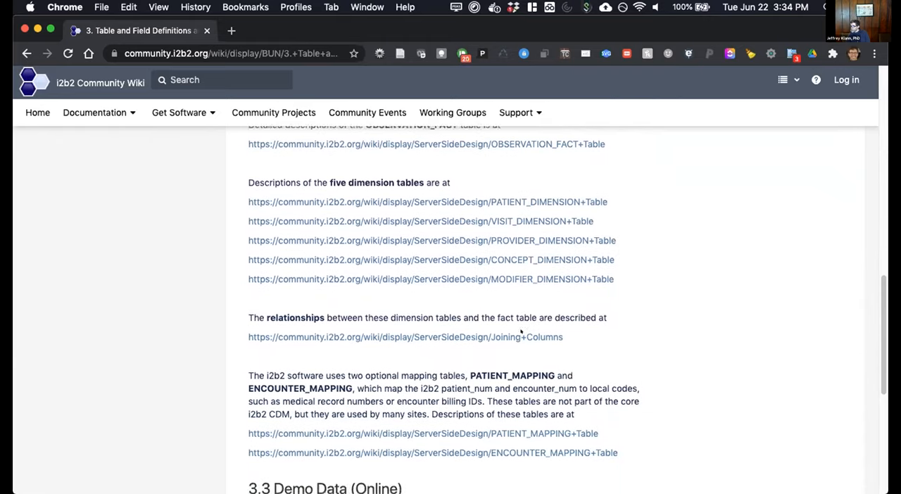
{"action": "scroll", "scroll_direction": "down", "scroll_amount": 3}
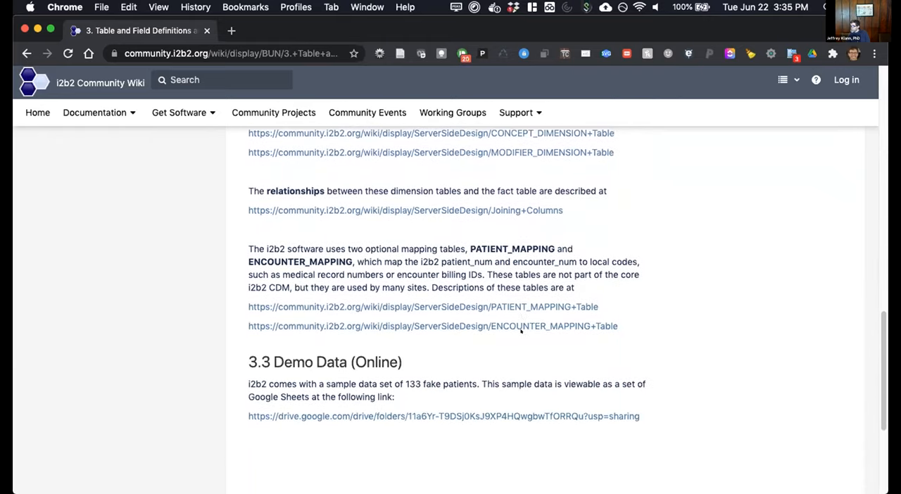
{"action": "scroll", "scroll_direction": "down", "scroll_amount": 3}
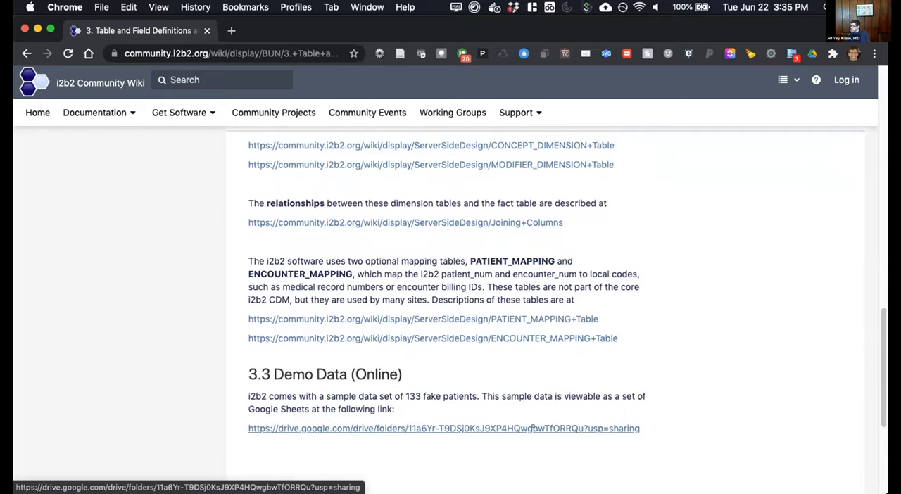
View the VISIT_DIMENSION sheet in the Google Drive demo data folder, then return to the wiki chapter.
{"action": "left_click", "coordinate": [444, 428]}
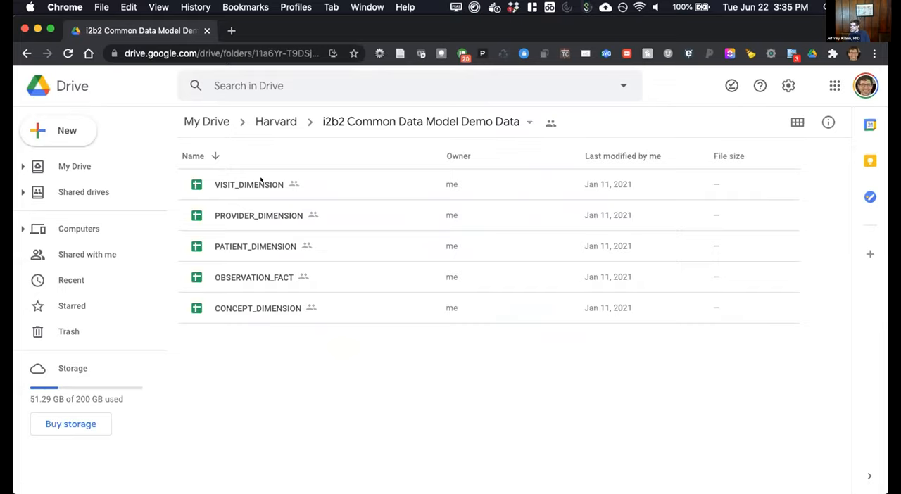
{"action": "double_click", "coordinate": [248, 183]}
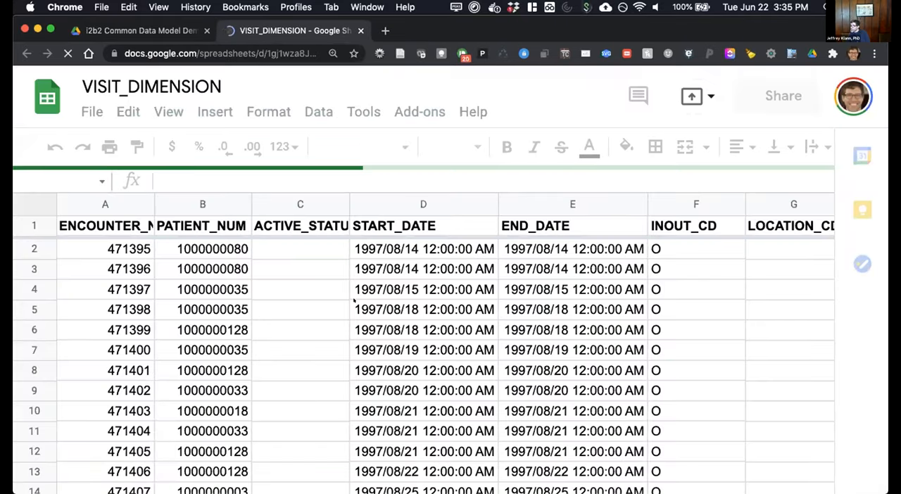
{"action": "scroll", "scroll_direction": "down", "scroll_amount": 3}
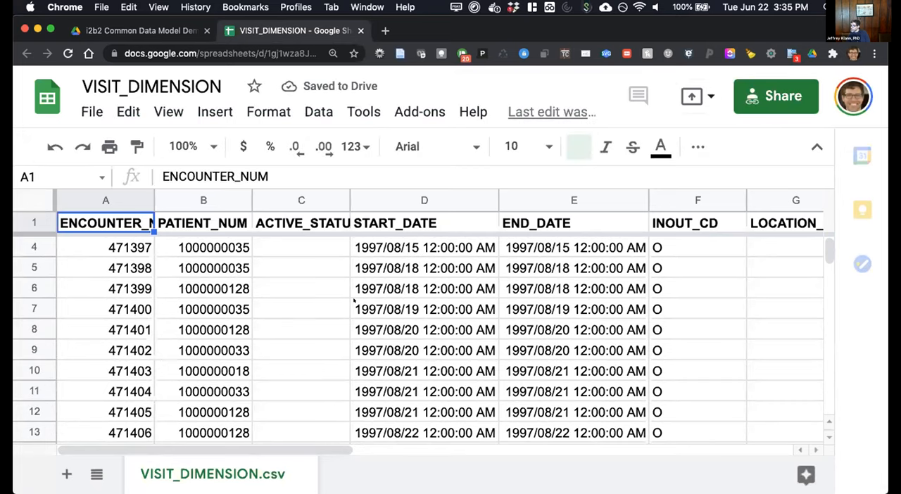
{"action": "left_click", "coordinate": [578, 147]}
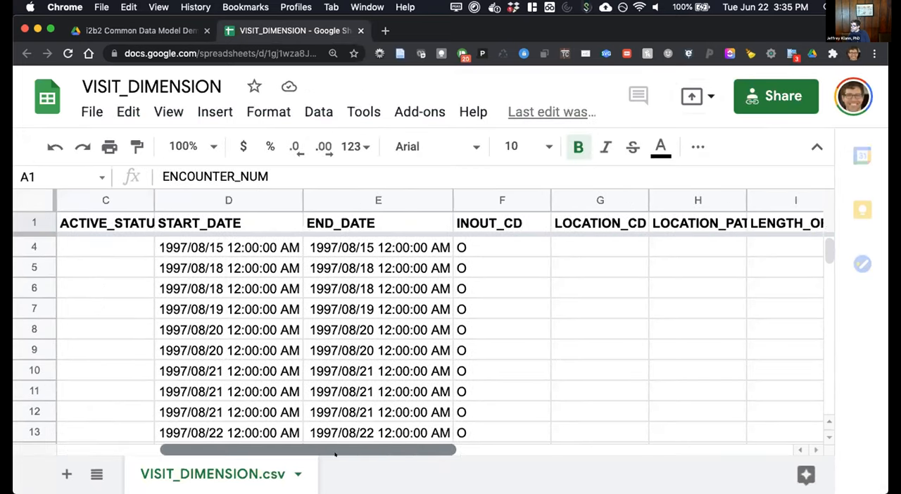
{"action": "left_click", "coordinate": [134, 31]}
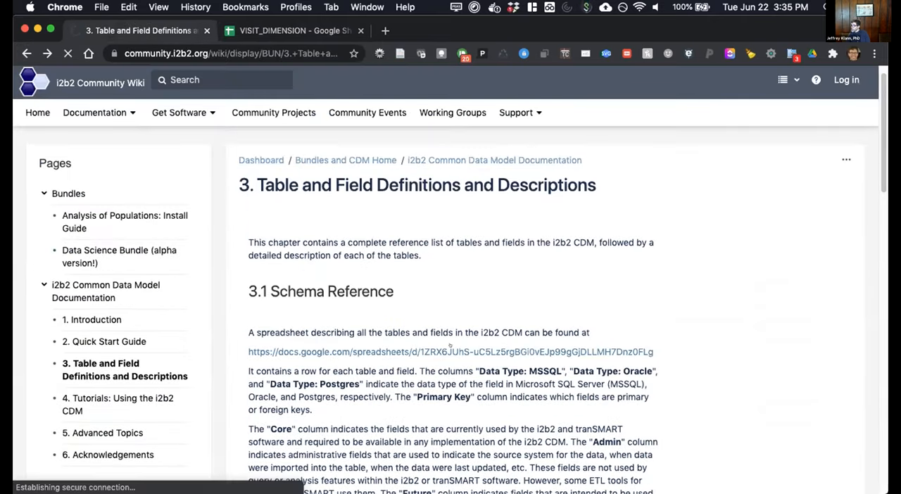
{"action": "left_click", "coordinate": [451, 352]}
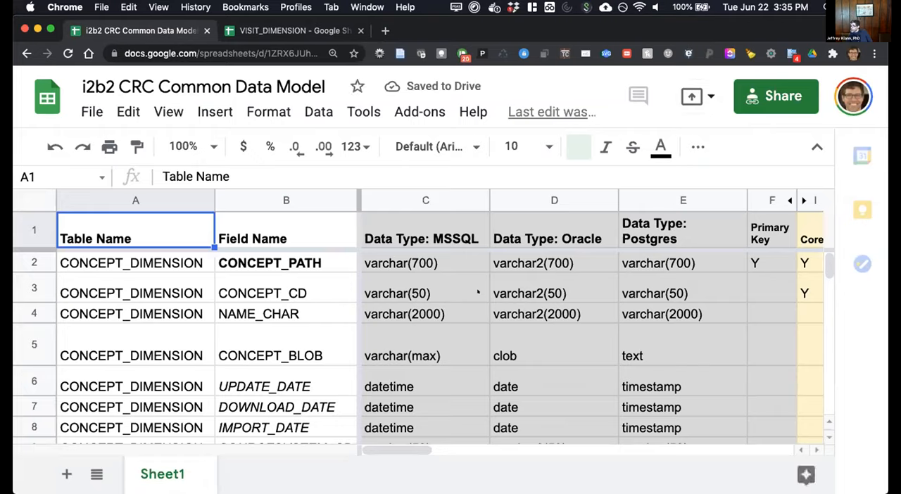
{"action": "left_click", "coordinate": [577, 146]}
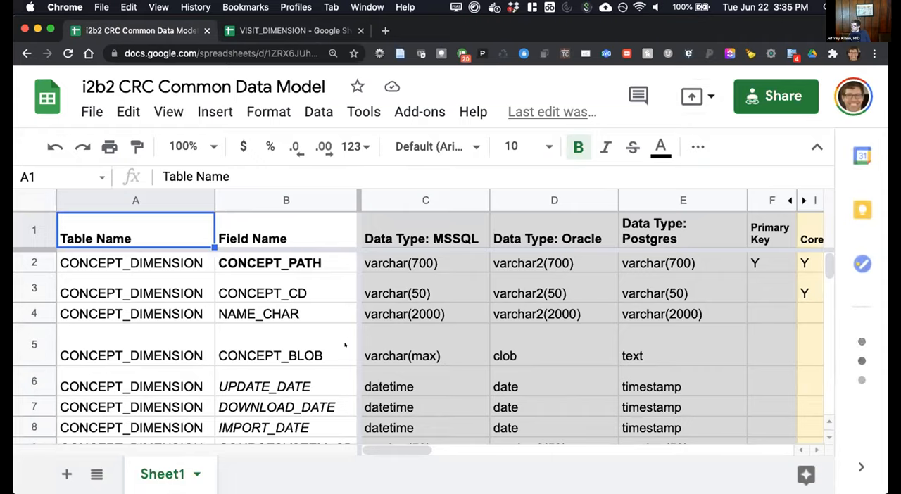
{"action": "left_click", "coordinate": [425, 385]}
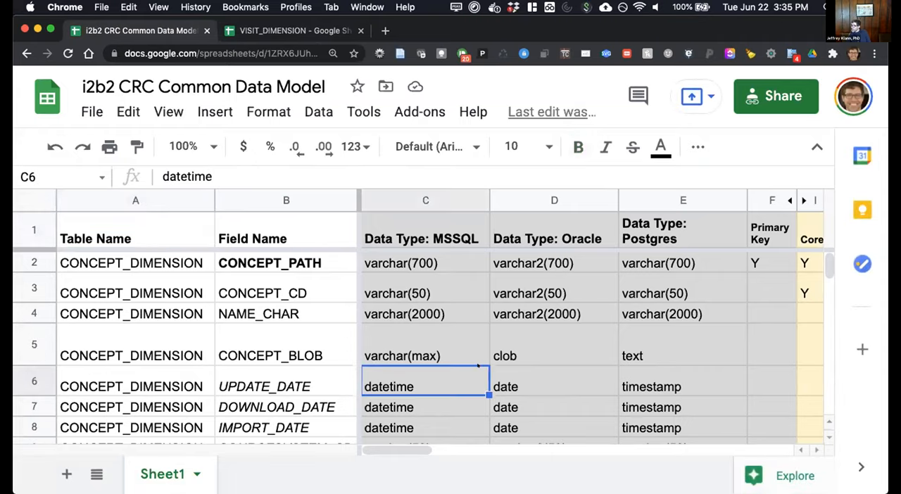
{"action": "scroll", "scroll_direction": "down", "scroll_amount": 3}
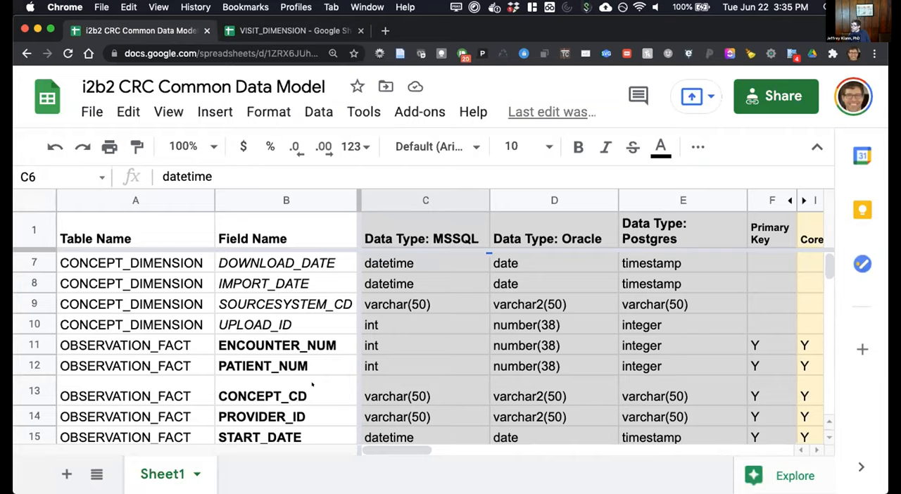
{"action": "scroll", "scroll_direction": "down", "scroll_amount": 3}
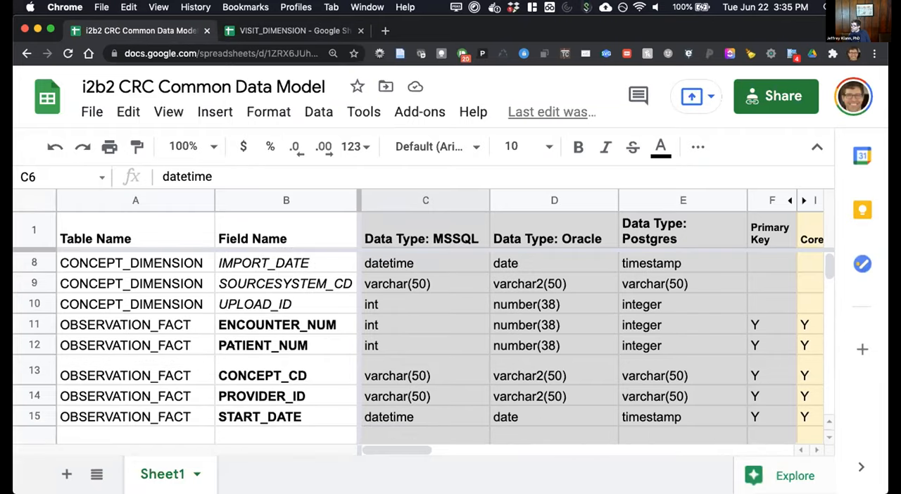
{"action": "scroll", "scroll_direction": "down", "scroll_amount": 3}
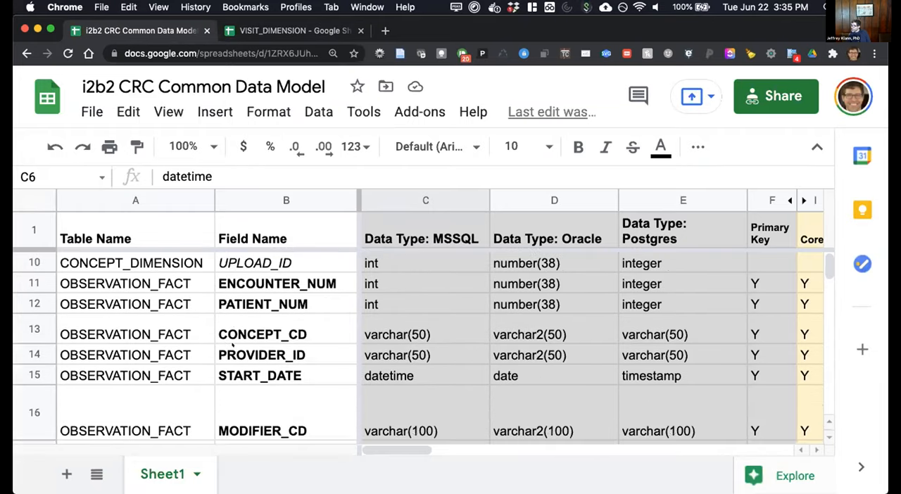
{"action": "scroll", "scroll_direction": "down", "scroll_amount": 3}
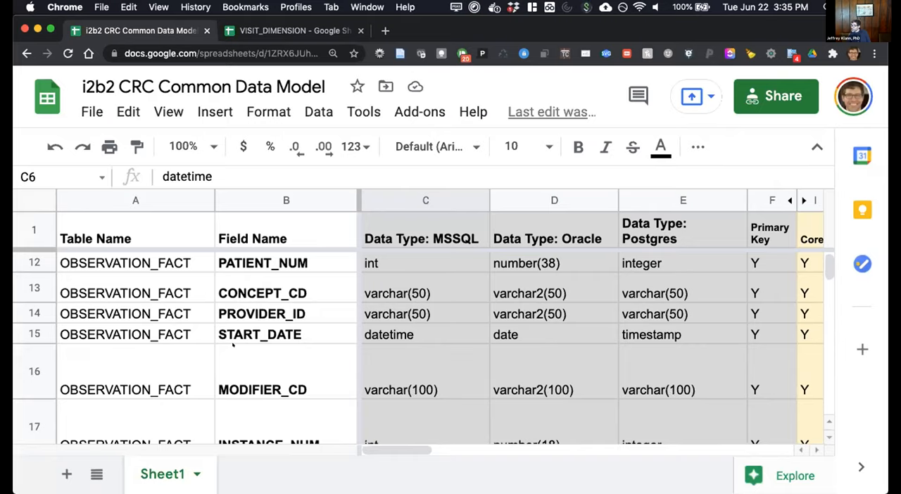
{"action": "scroll", "scroll_direction": "down", "scroll_amount": 3}
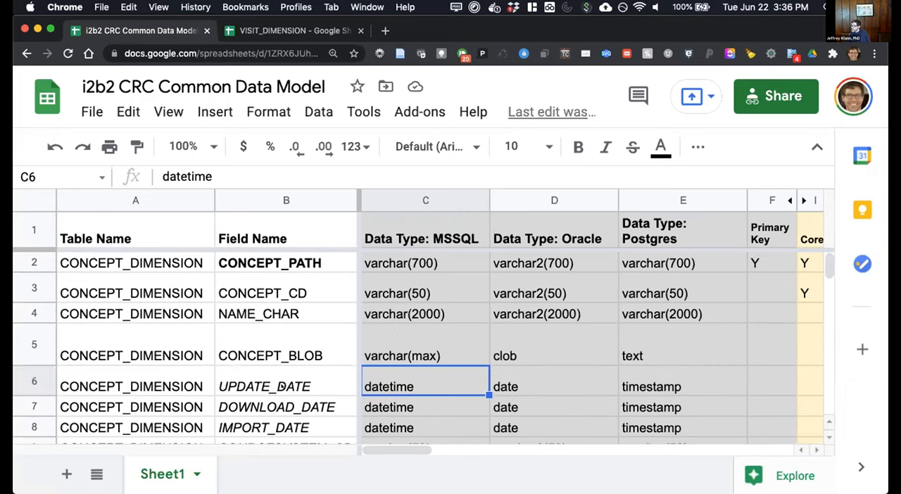
{"action": "left_click", "coordinate": [286, 386]}
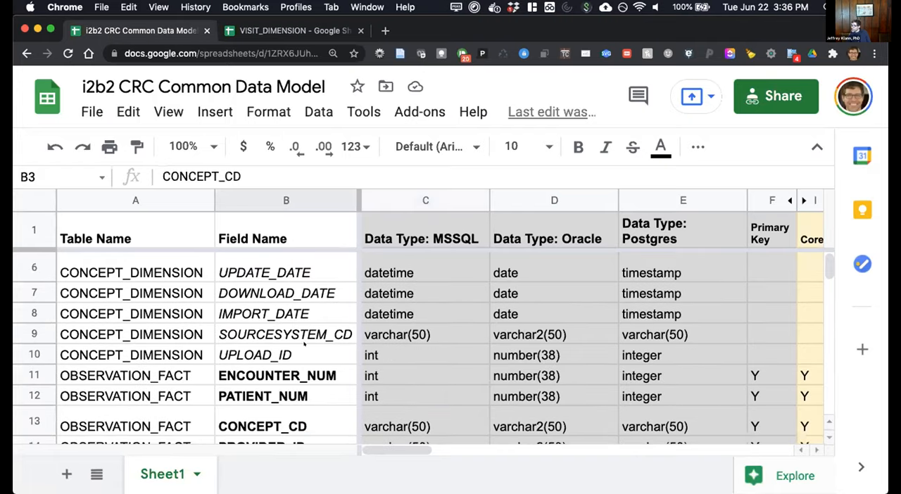
{"action": "left_click", "coordinate": [262, 425]}
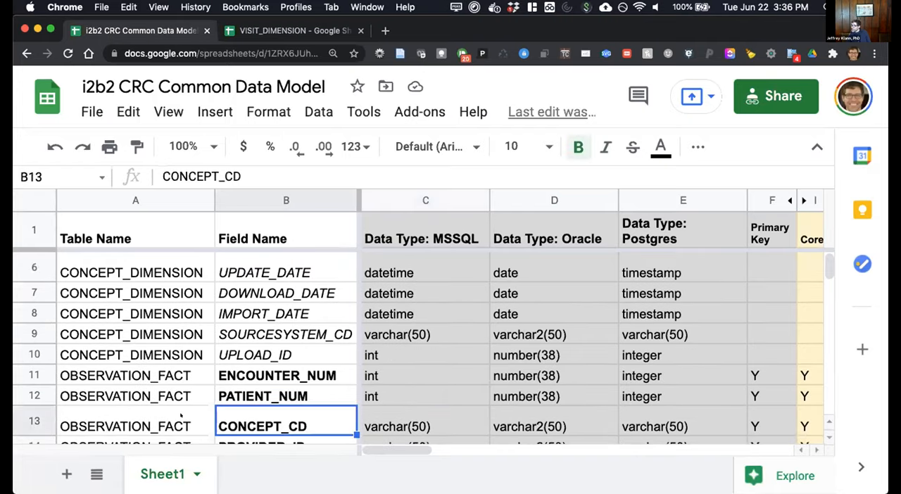
{"action": "scroll", "scroll_direction": "right", "scroll_amount": 3}
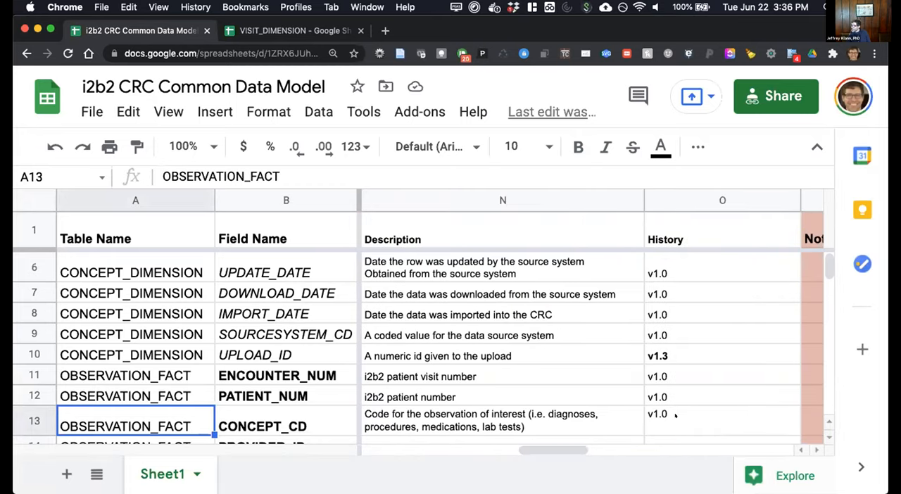
{"action": "left_click", "coordinate": [721, 419]}
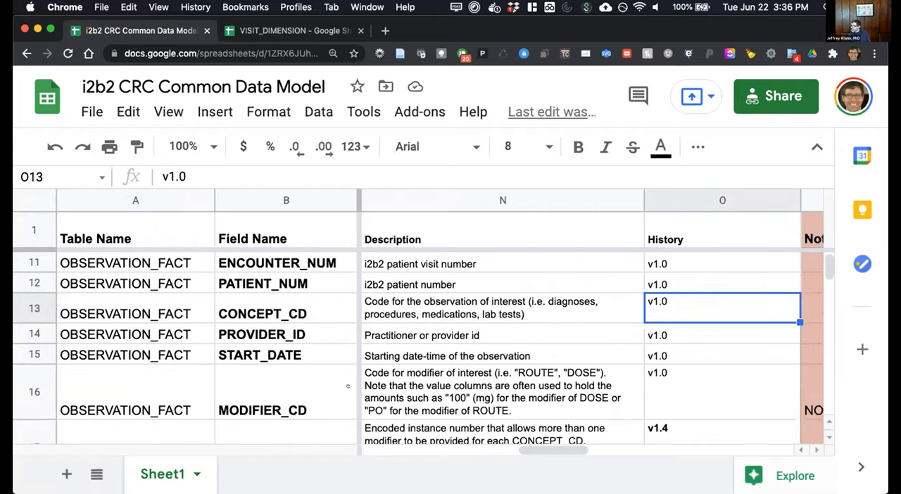
{"action": "mouse_move", "coordinate": [684, 384]}
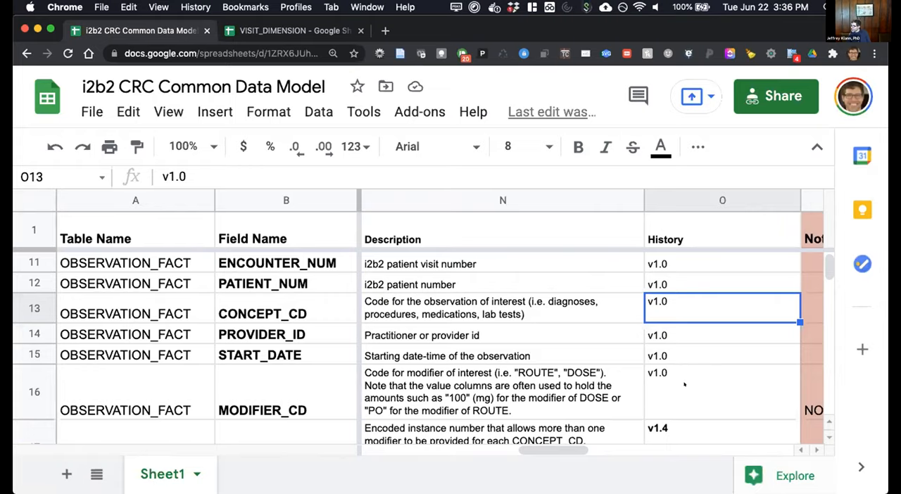
{"action": "mouse_move", "coordinate": [674, 374]}
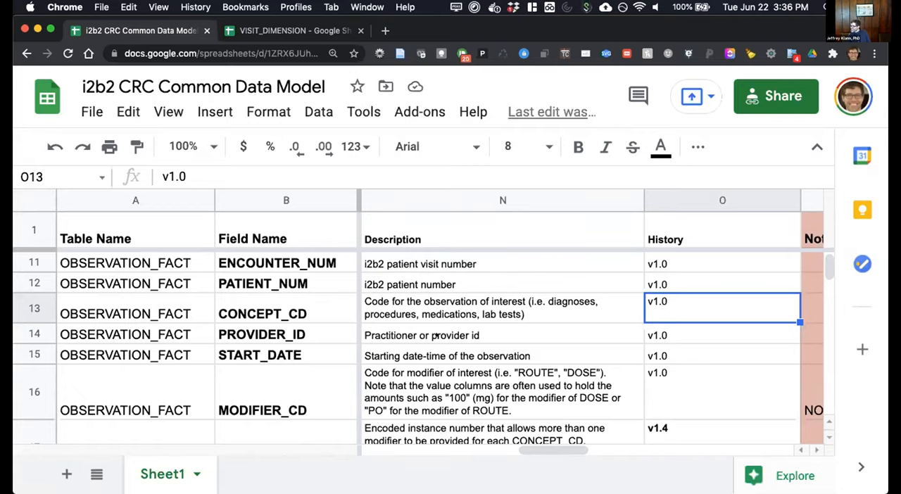
{"action": "scroll", "scroll_direction": "down", "scroll_amount": 3}
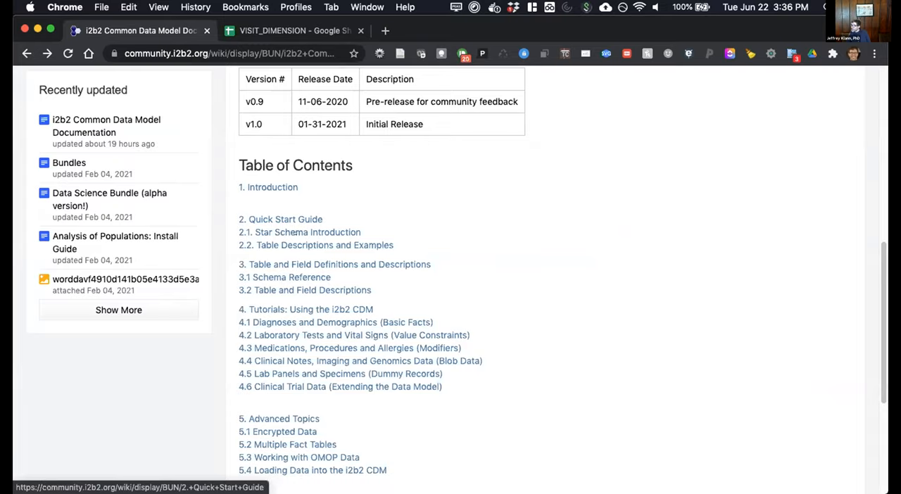
{"action": "mouse_move", "coordinate": [305, 310]}
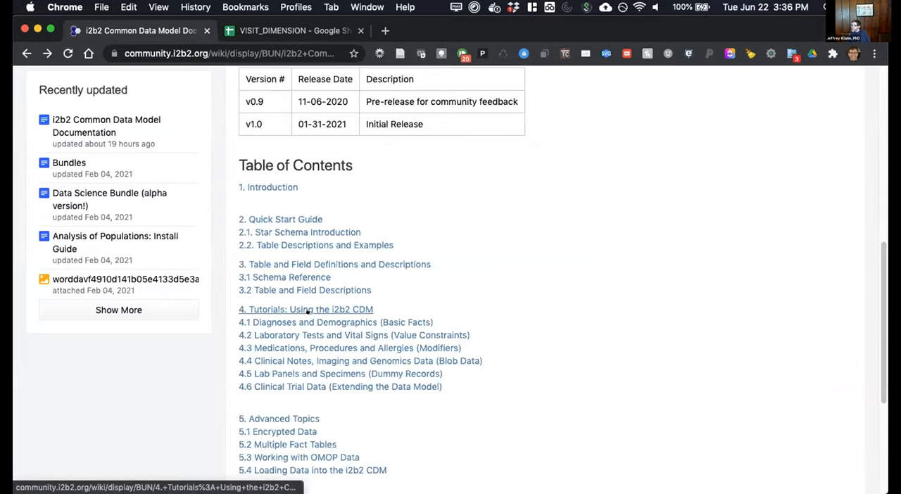
{"action": "left_click", "coordinate": [305, 310]}
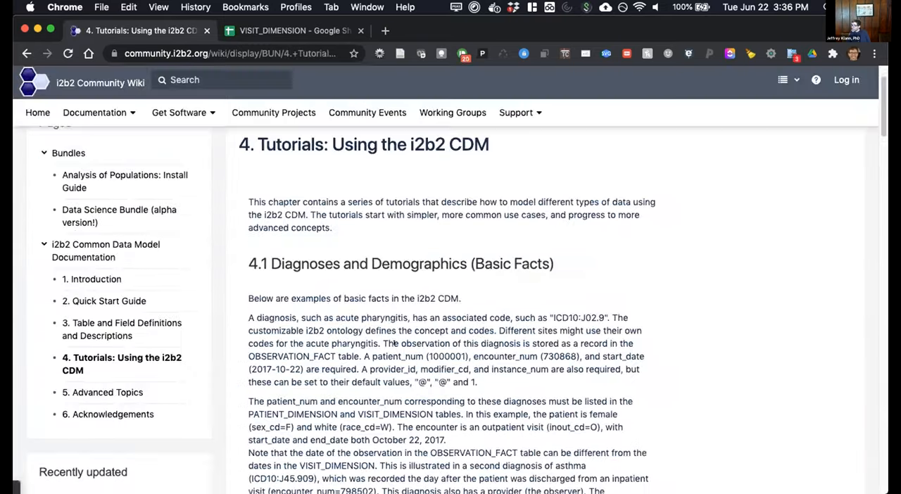
{"action": "scroll", "scroll_direction": "down", "scroll_amount": 3}
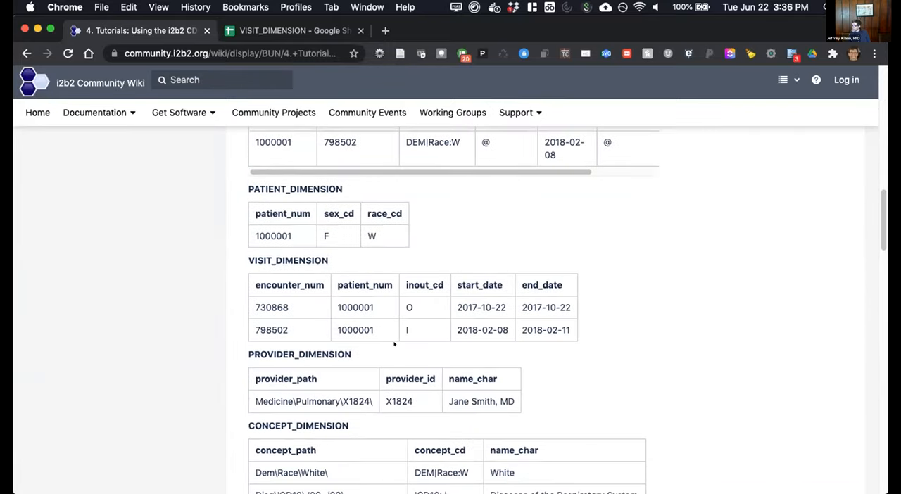
{"action": "scroll", "scroll_direction": "down", "scroll_amount": 3}
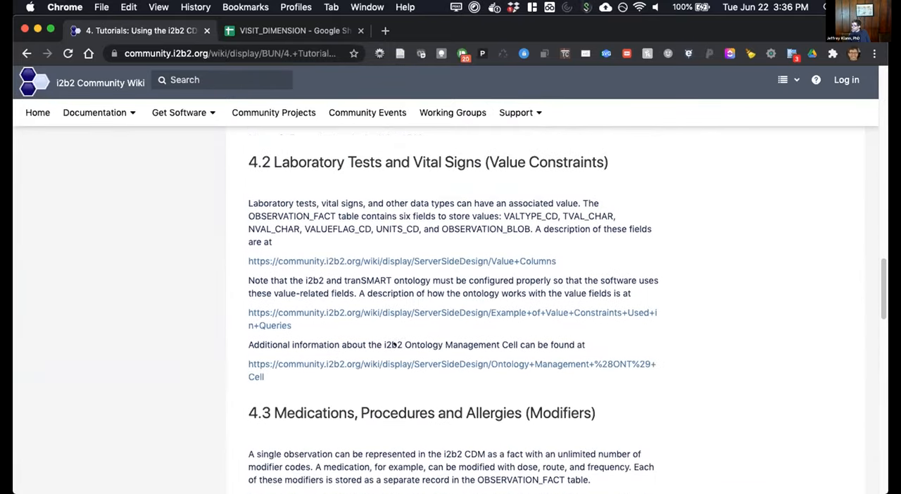
{"action": "scroll", "scroll_direction": "down", "scroll_amount": 3}
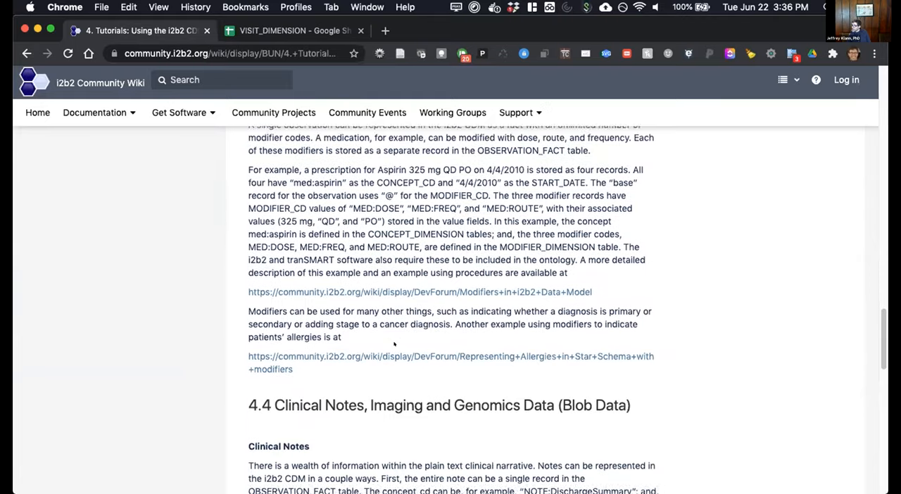
{"action": "scroll", "scroll_direction": "down", "scroll_amount": 3}
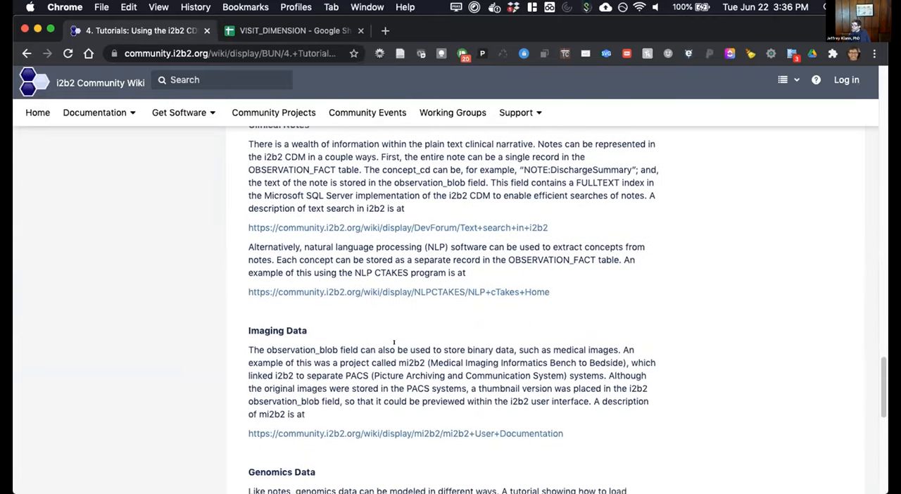
{"action": "scroll", "scroll_direction": "down", "scroll_amount": 3}
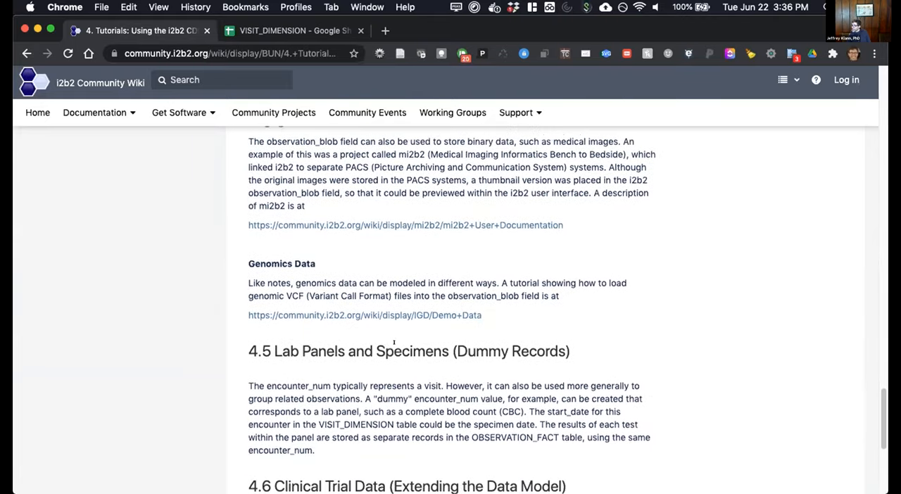
{"action": "scroll", "scroll_direction": "down", "scroll_amount": 3}
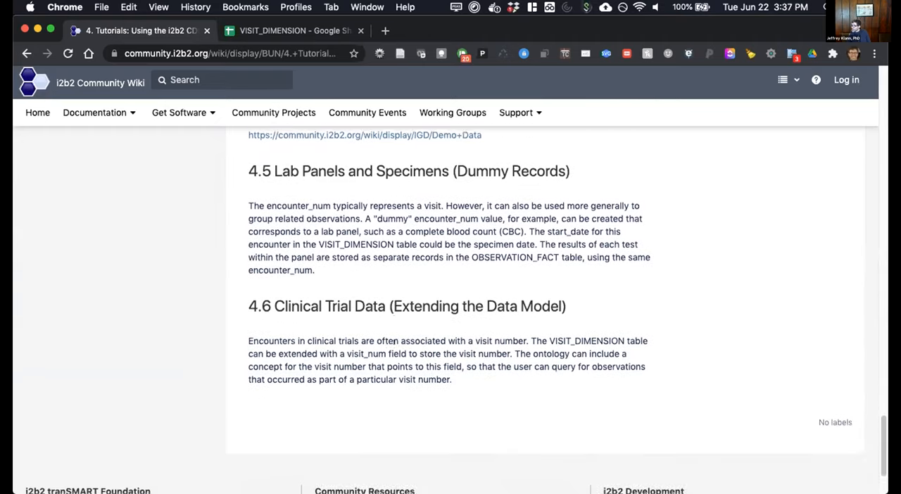
{"action": "scroll", "scroll_direction": "down", "scroll_amount": 3}
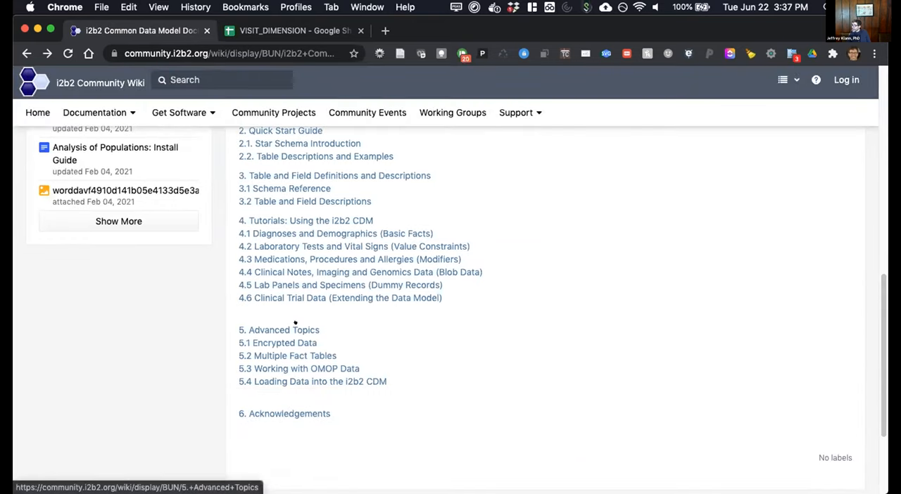
{"action": "left_click", "coordinate": [279, 329]}
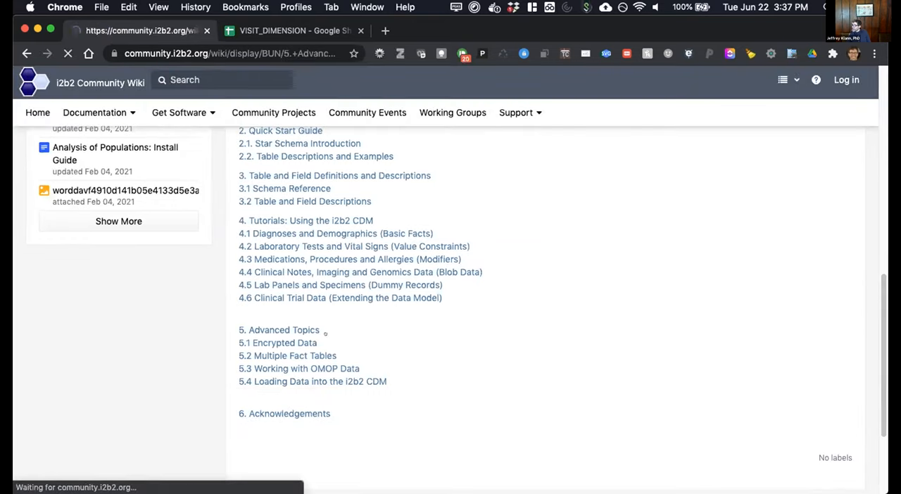
{"action": "left_click", "coordinate": [278, 344]}
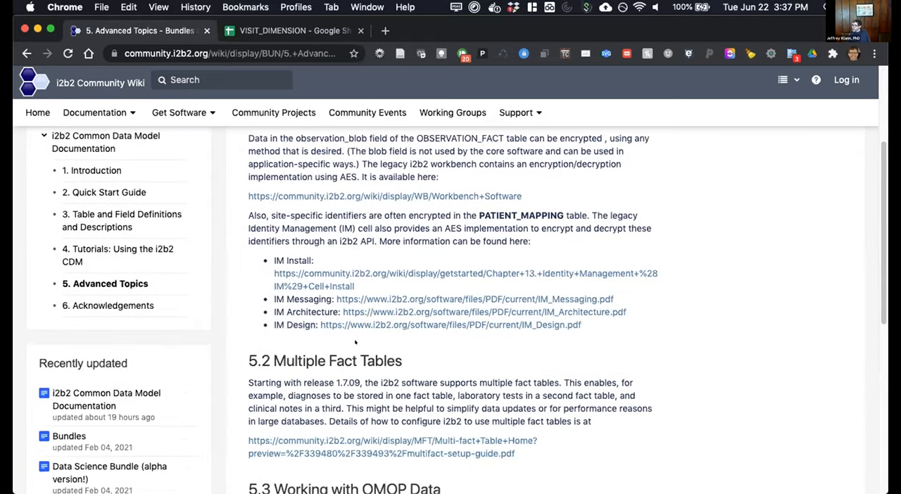
{"action": "scroll", "scroll_direction": "down", "scroll_amount": 3}
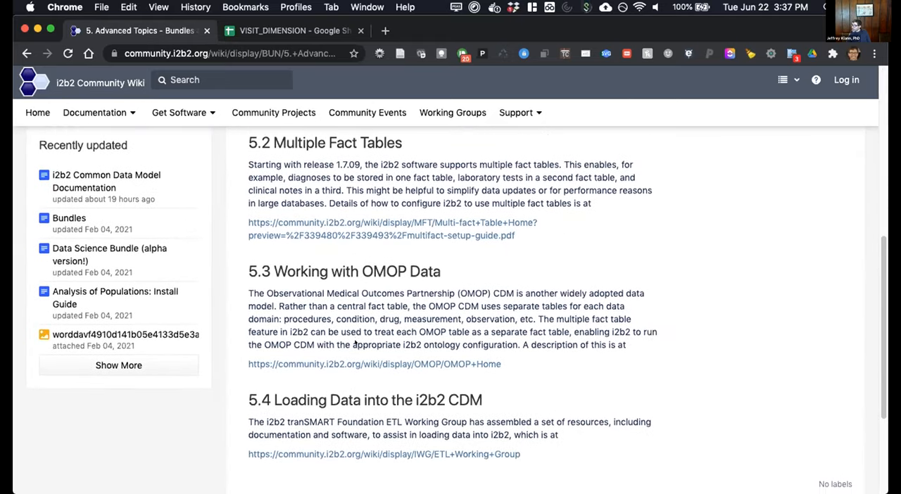
{"action": "scroll", "scroll_direction": "down", "scroll_amount": 3}
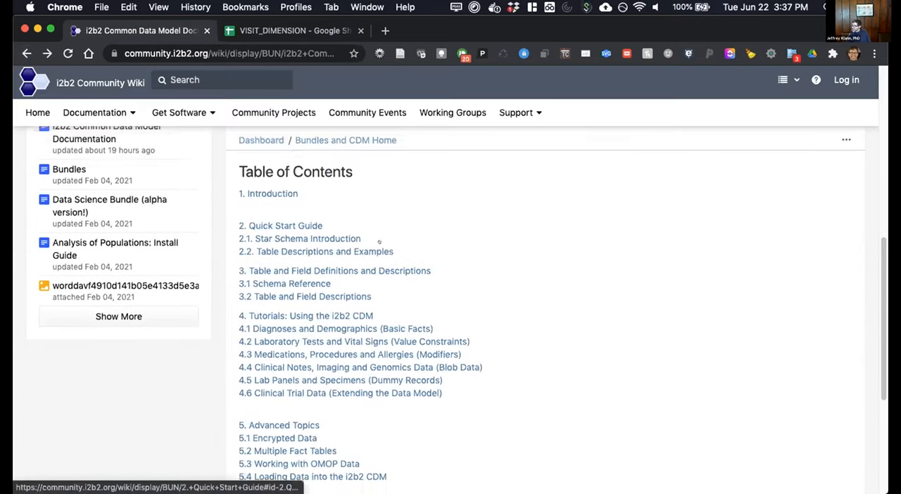
{"action": "scroll", "scroll_direction": "down", "scroll_amount": 3}
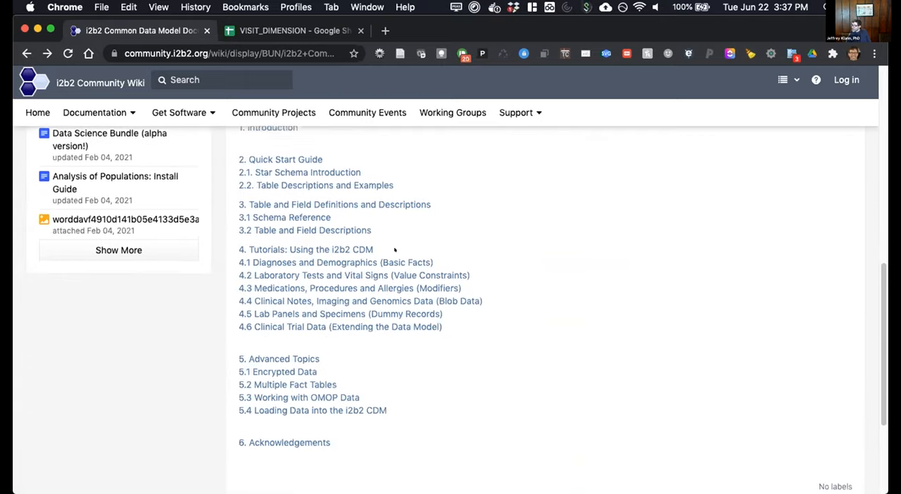
{"action": "scroll", "scroll_direction": "down", "scroll_amount": 3}
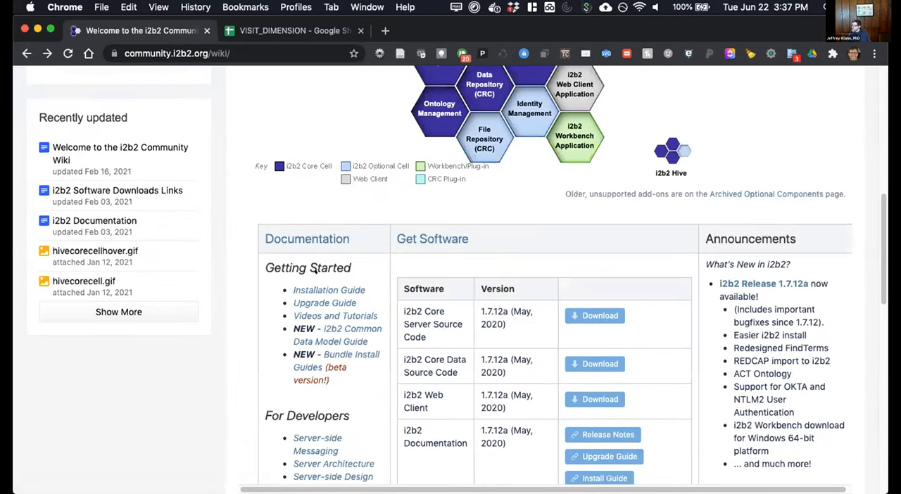
Open 'NEW - Bundle Install Guides' under Getting Started to reach the Bundles page.
{"action": "scroll", "scroll_direction": "down", "scroll_amount": 3}
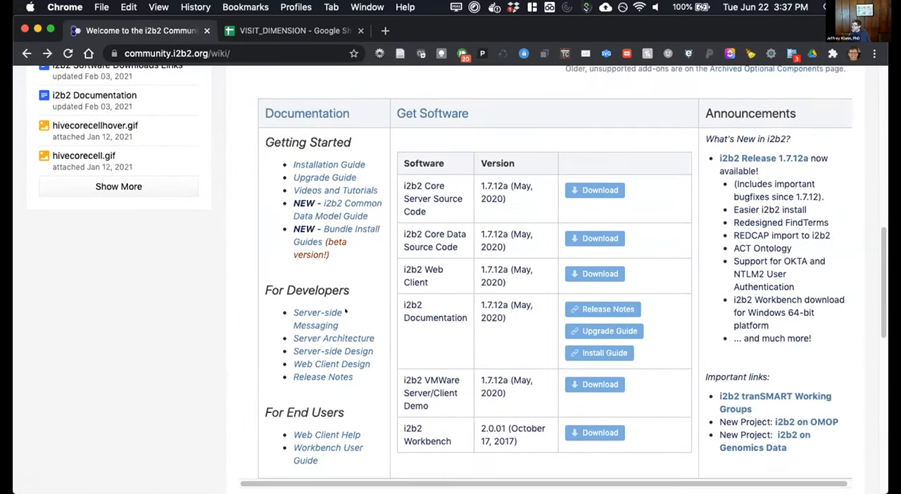
{"action": "left_click", "coordinate": [352, 228]}
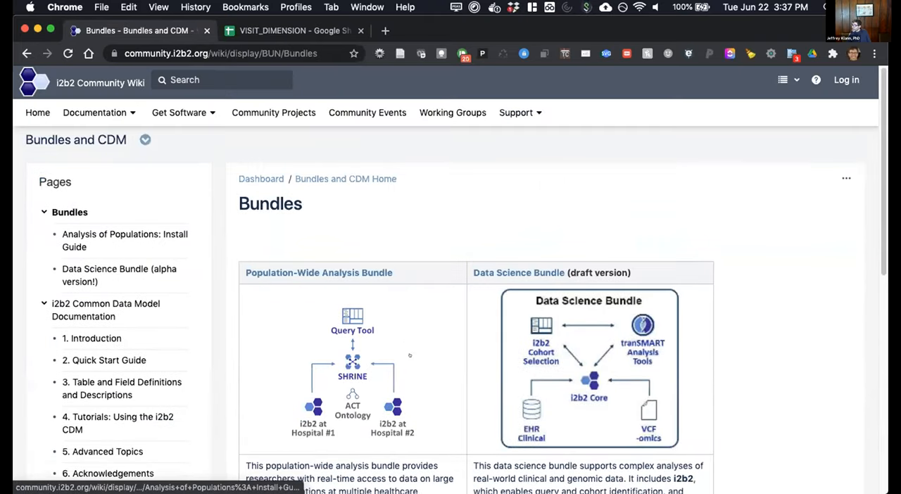
{"action": "scroll", "scroll_direction": "down", "scroll_amount": 3}
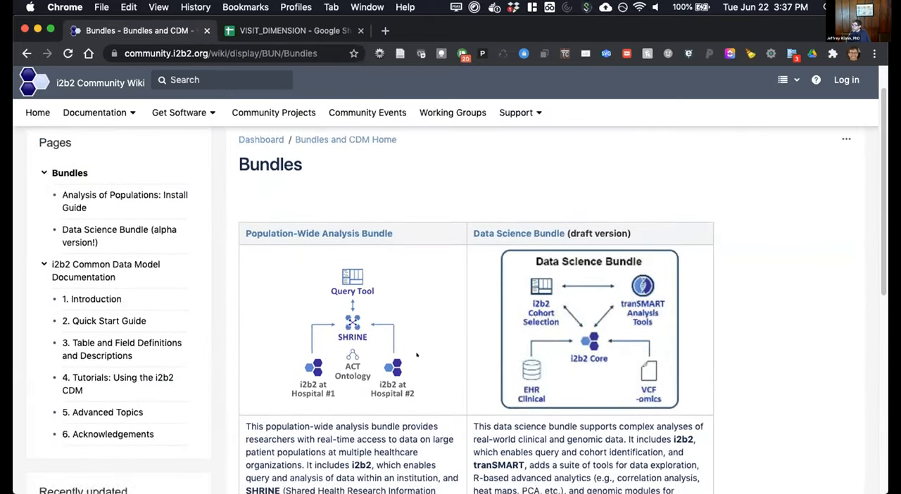
Open the Analysis of Populations install guide and read Bundle Components, Technical Architecture and System Requirements to Installation.
{"action": "left_click", "coordinate": [124, 200]}
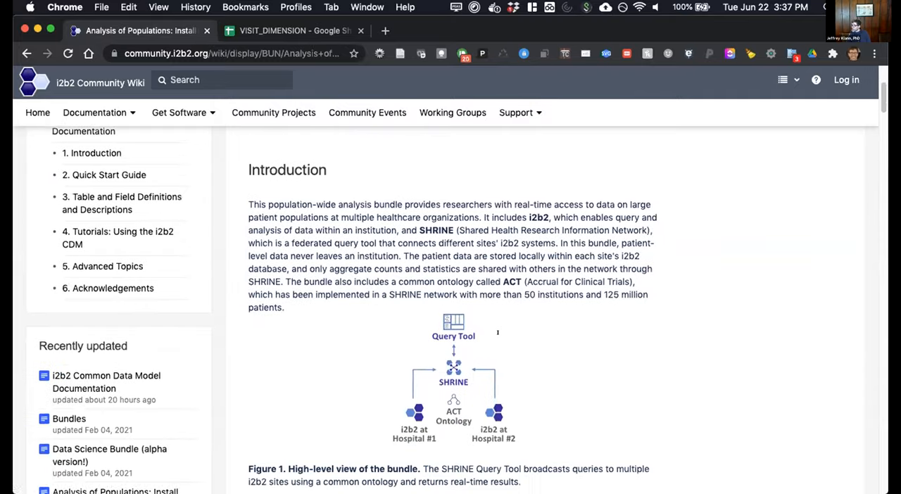
{"action": "scroll", "scroll_direction": "down", "scroll_amount": 3}
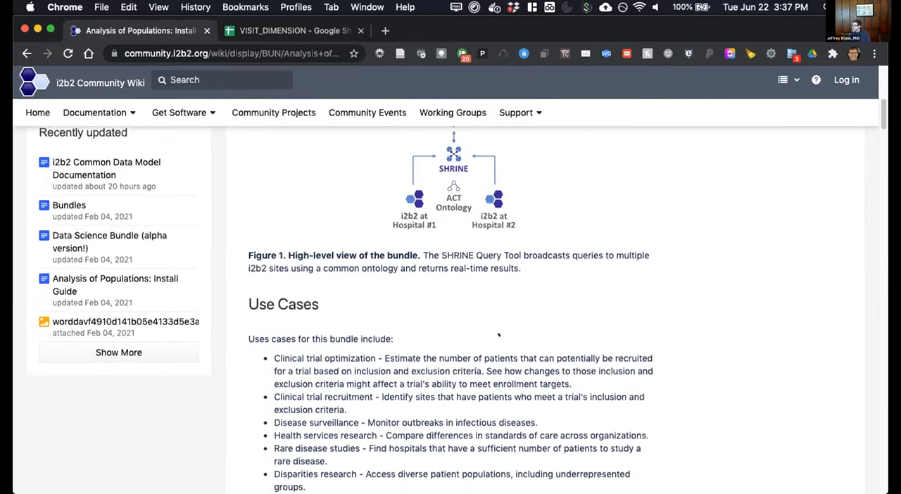
{"action": "scroll", "scroll_direction": "down", "scroll_amount": 3}
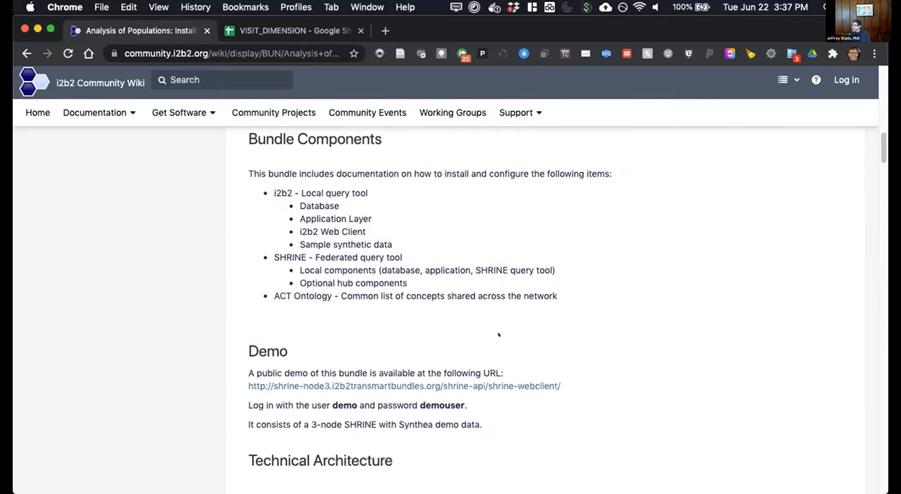
{"action": "scroll", "scroll_direction": "down", "scroll_amount": 3}
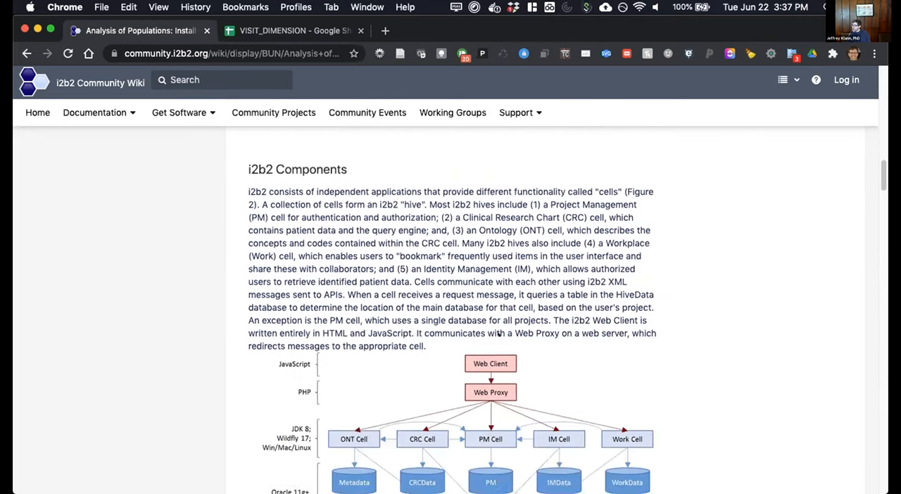
{"action": "scroll", "scroll_direction": "down", "scroll_amount": 3}
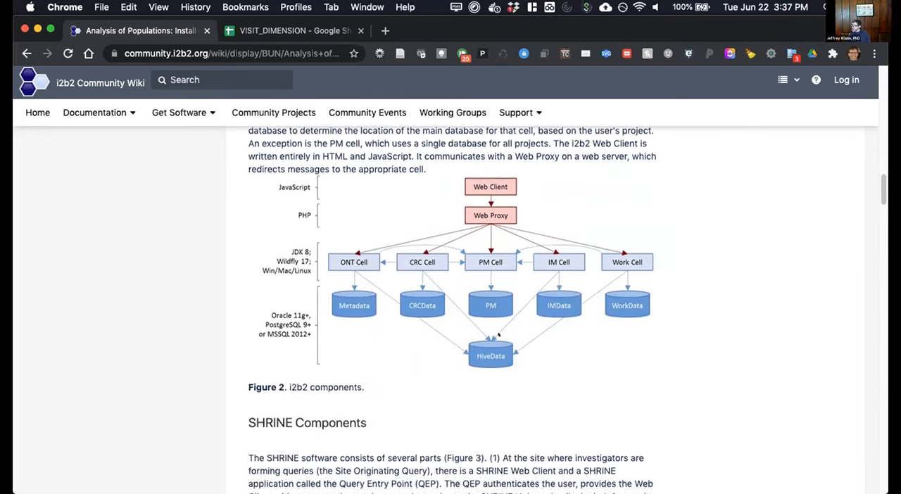
{"action": "scroll", "scroll_direction": "down", "scroll_amount": 3}
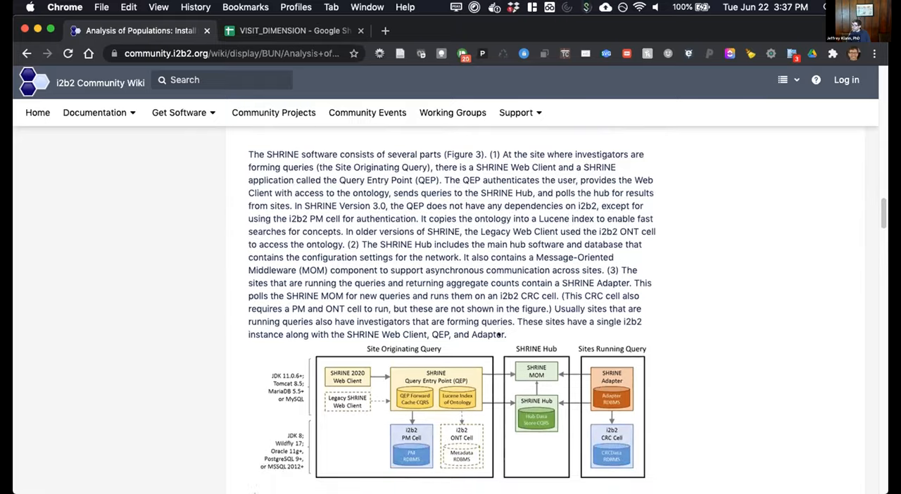
{"action": "scroll", "scroll_direction": "down", "scroll_amount": 3}
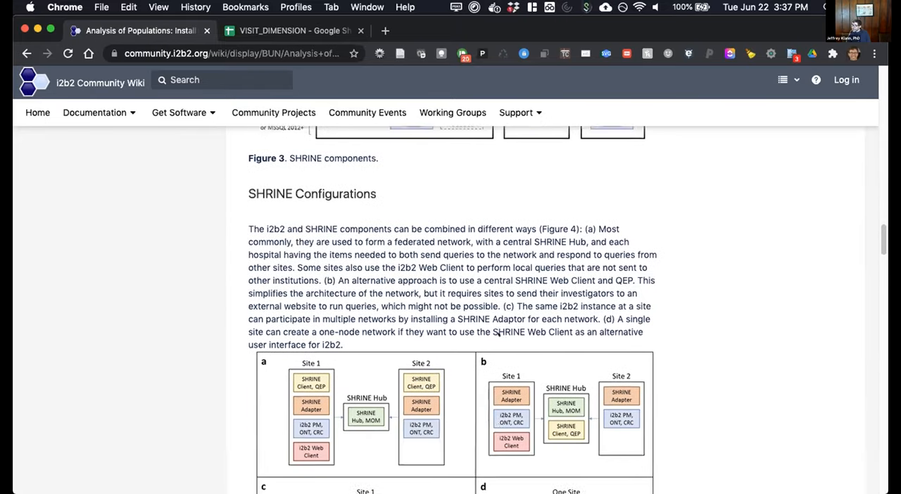
{"action": "scroll", "scroll_direction": "down", "scroll_amount": 3}
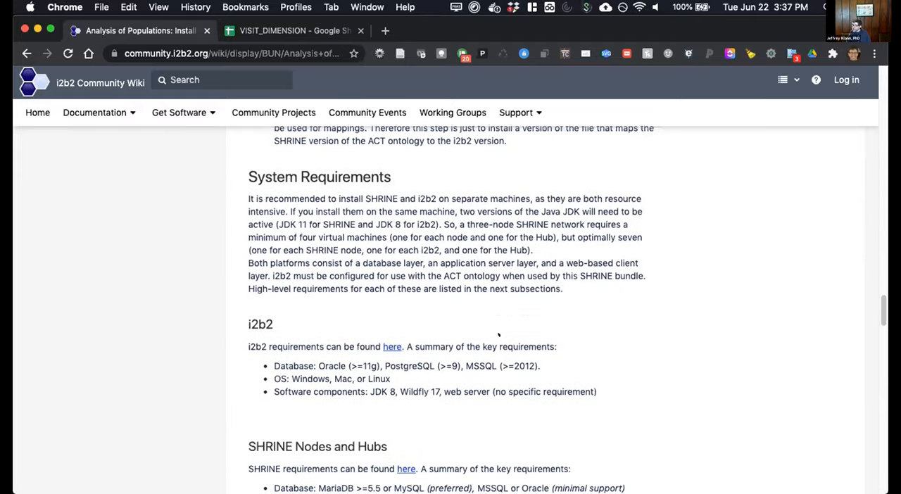
{"action": "scroll", "scroll_direction": "down", "scroll_amount": 3}
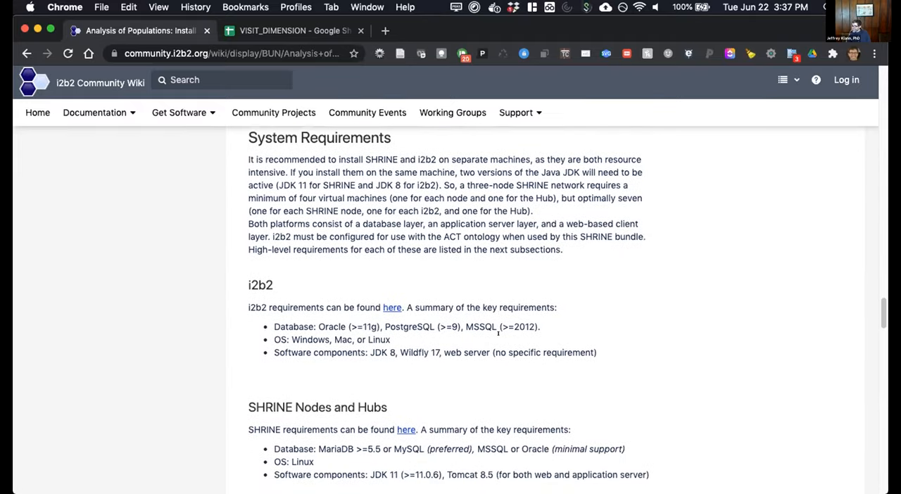
{"action": "scroll", "scroll_direction": "down", "scroll_amount": 3}
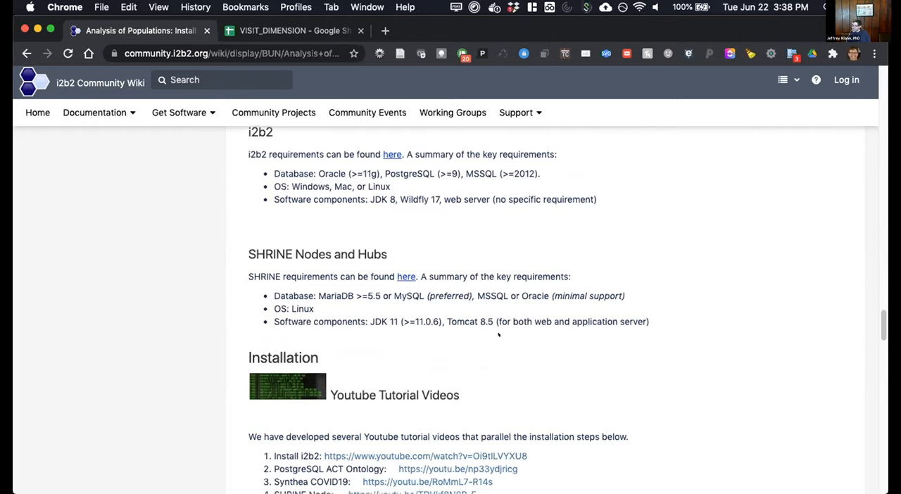
{"action": "scroll", "scroll_direction": "down", "scroll_amount": 3}
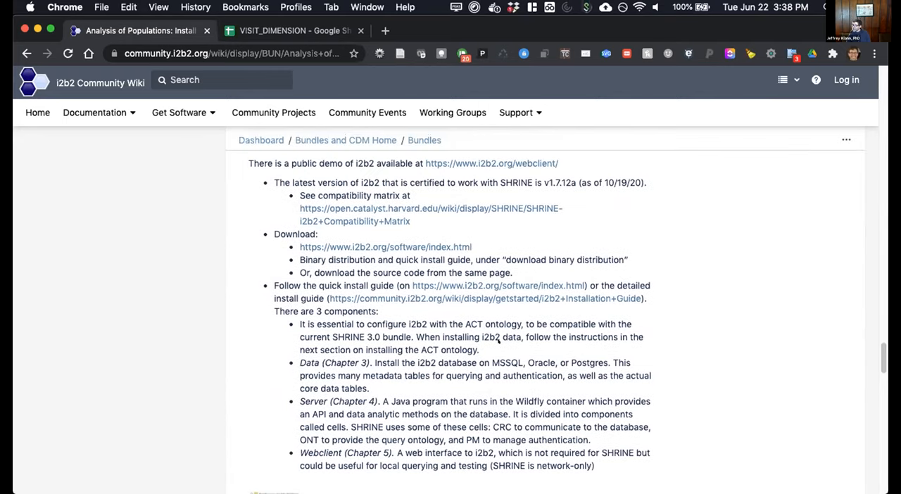
Scroll through i2b2 install, Installing the ACT Ontology, SHRINE node install and SHRINE Hub Install.
{"action": "scroll", "scroll_direction": "down", "scroll_amount": 3}
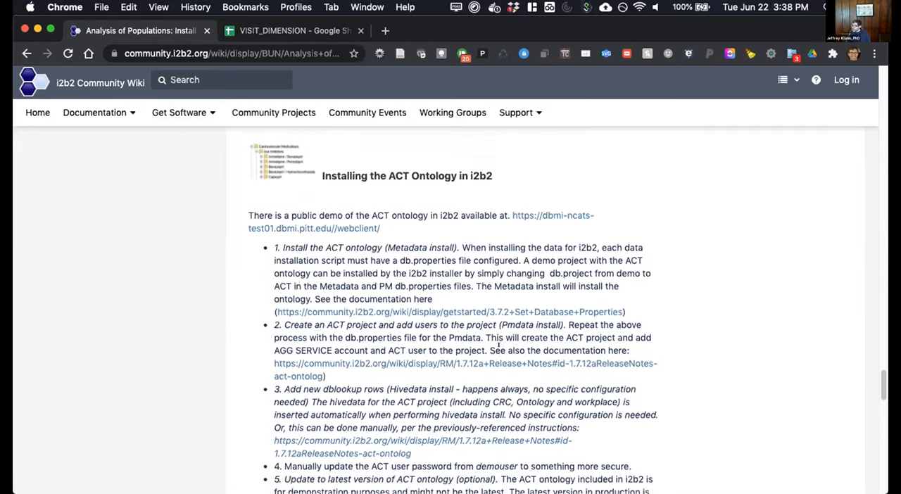
{"action": "scroll", "scroll_direction": "down", "scroll_amount": 3}
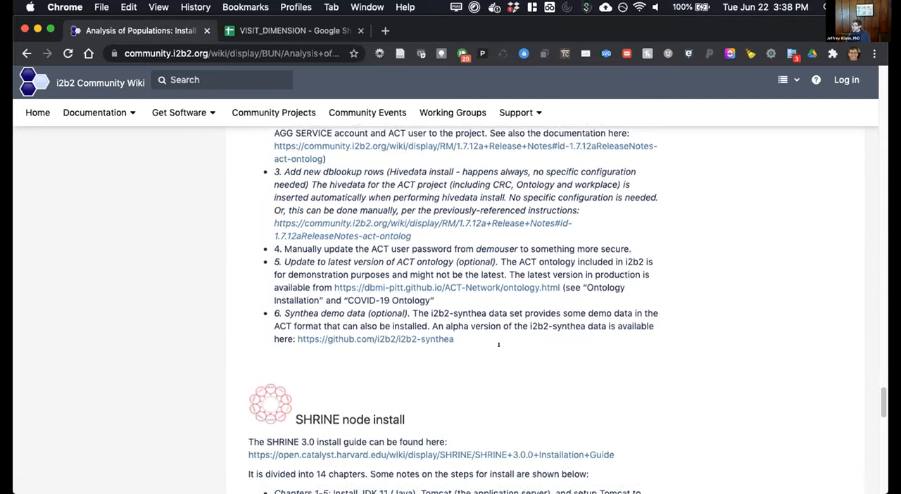
{"action": "scroll", "scroll_direction": "down", "scroll_amount": 3}
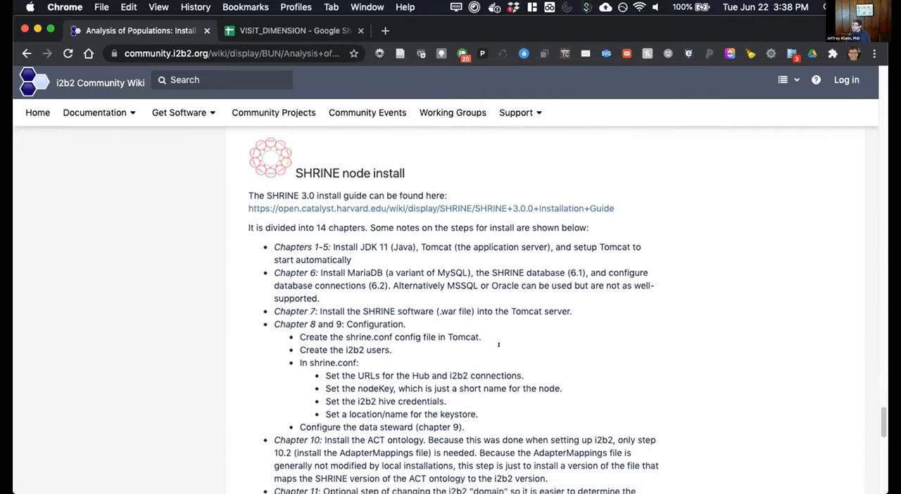
{"action": "scroll", "scroll_direction": "down", "scroll_amount": 3}
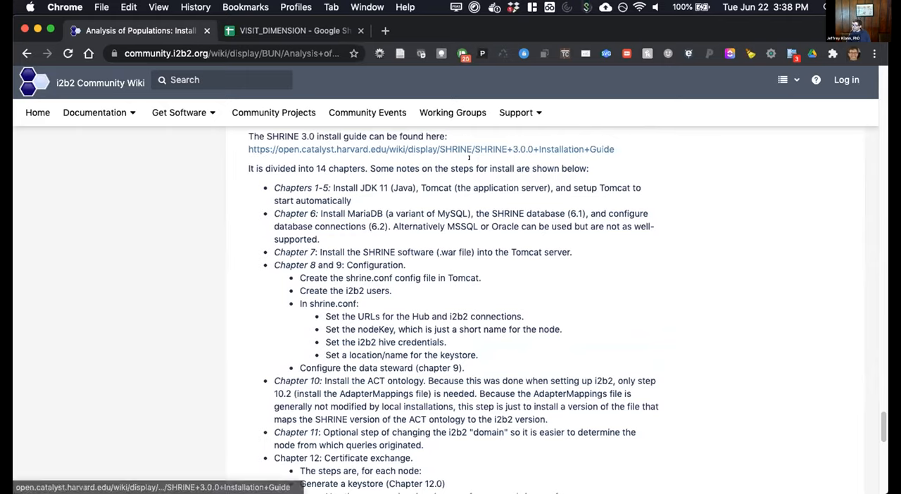
{"action": "scroll", "scroll_direction": "down", "scroll_amount": 3}
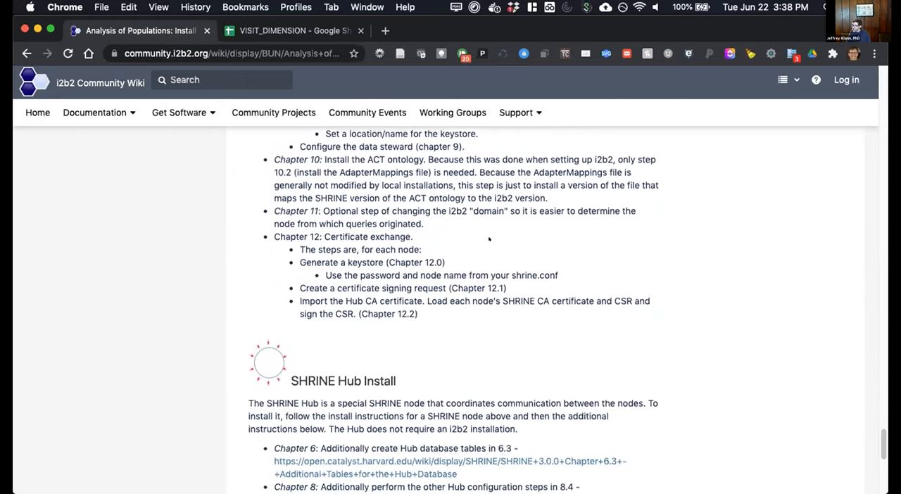
{"action": "scroll", "scroll_direction": "down", "scroll_amount": 3}
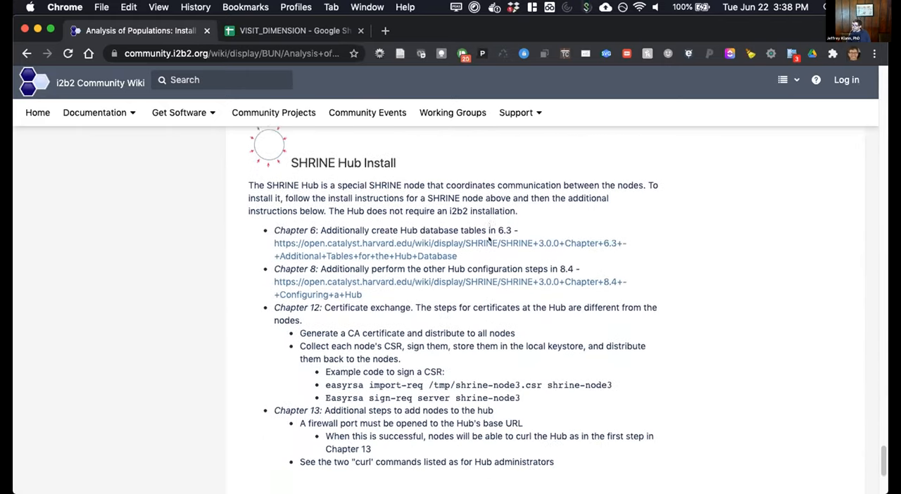
{"action": "scroll", "scroll_direction": "down", "scroll_amount": 3}
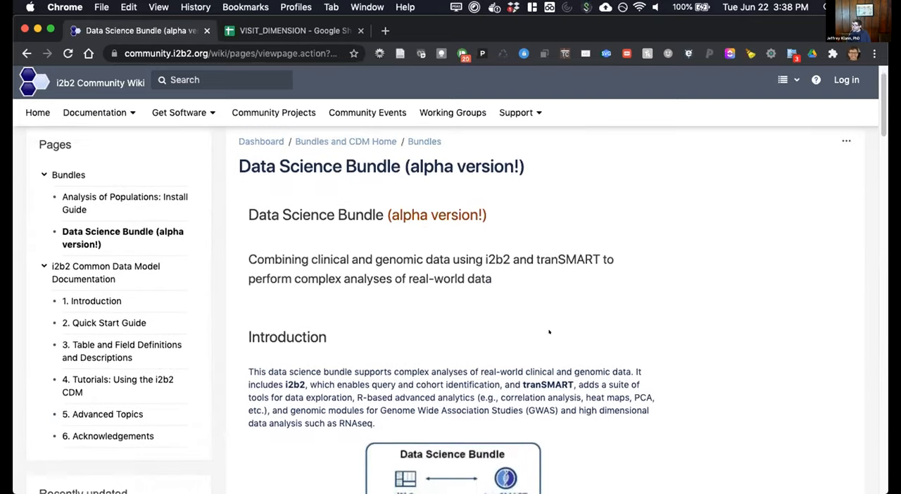
Read the Data Science Bundle page down to tranSMART Install and back to its Demo section.
{"action": "scroll", "scroll_direction": "down", "scroll_amount": 3}
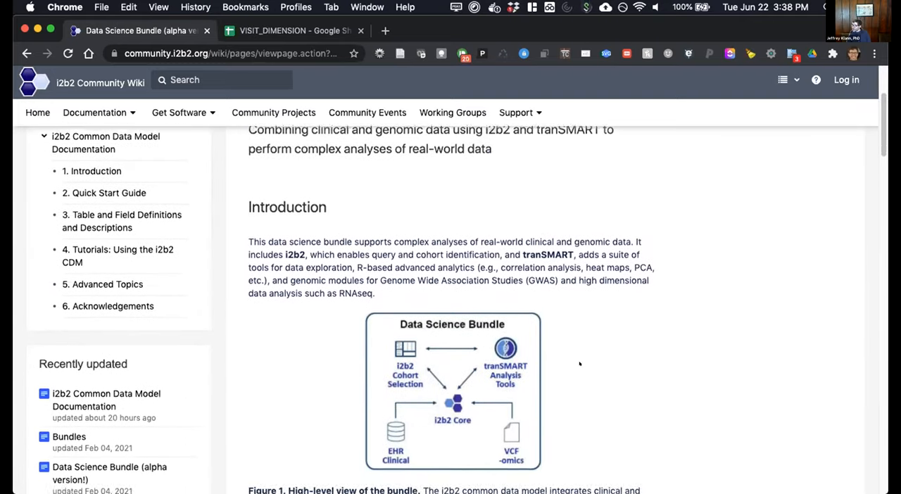
{"action": "scroll", "scroll_direction": "down", "scroll_amount": 3}
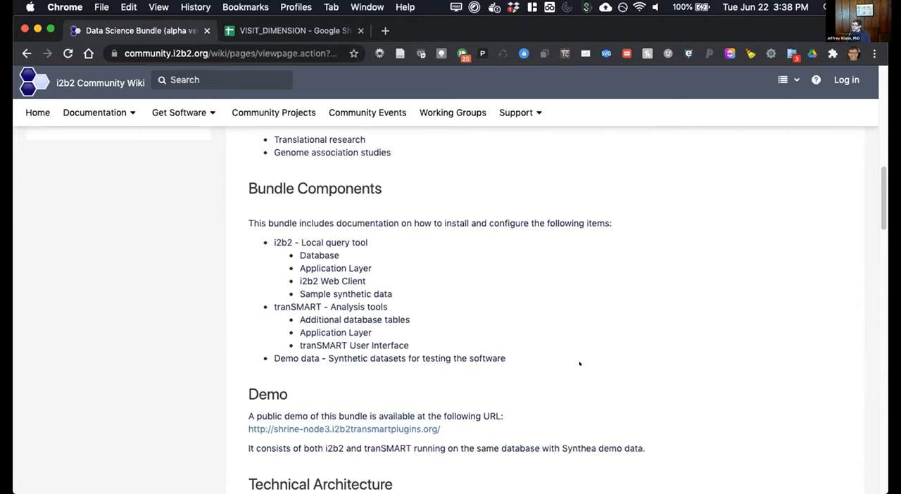
{"action": "scroll", "scroll_direction": "down", "scroll_amount": 3}
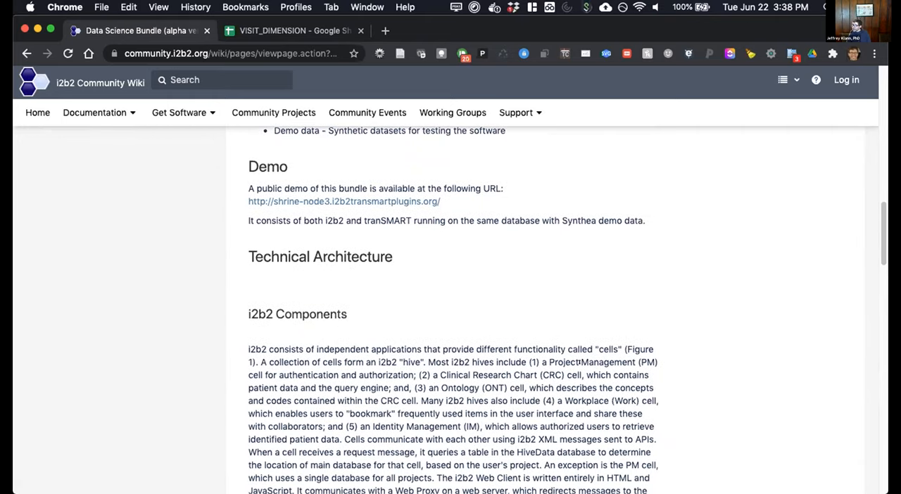
{"action": "scroll", "scroll_direction": "down", "scroll_amount": 3}
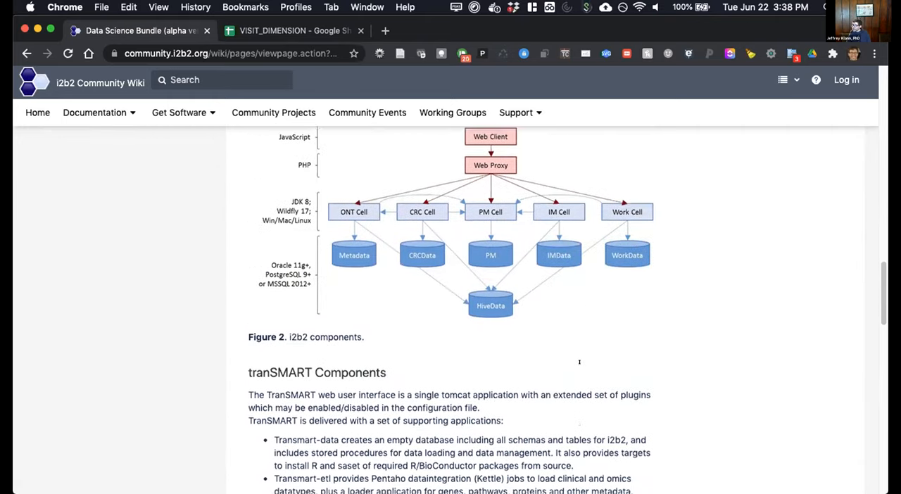
{"action": "scroll", "scroll_direction": "down", "scroll_amount": 3}
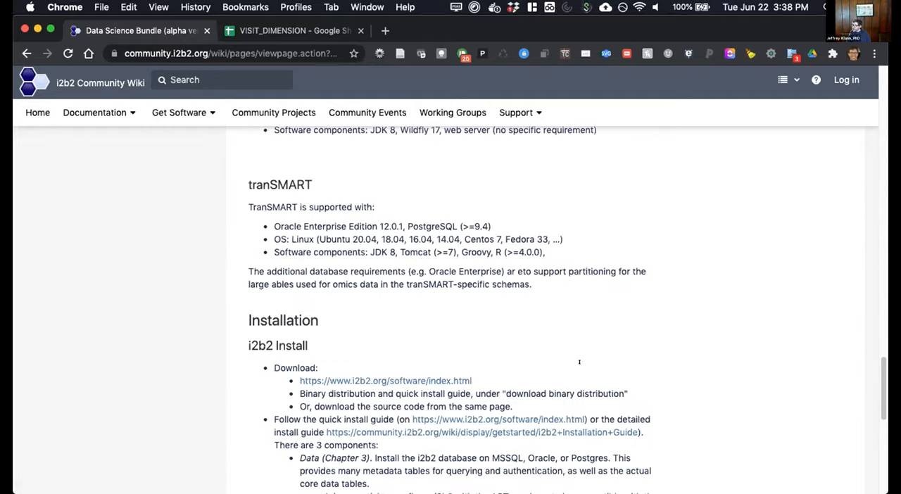
{"action": "scroll", "scroll_direction": "down", "scroll_amount": 3}
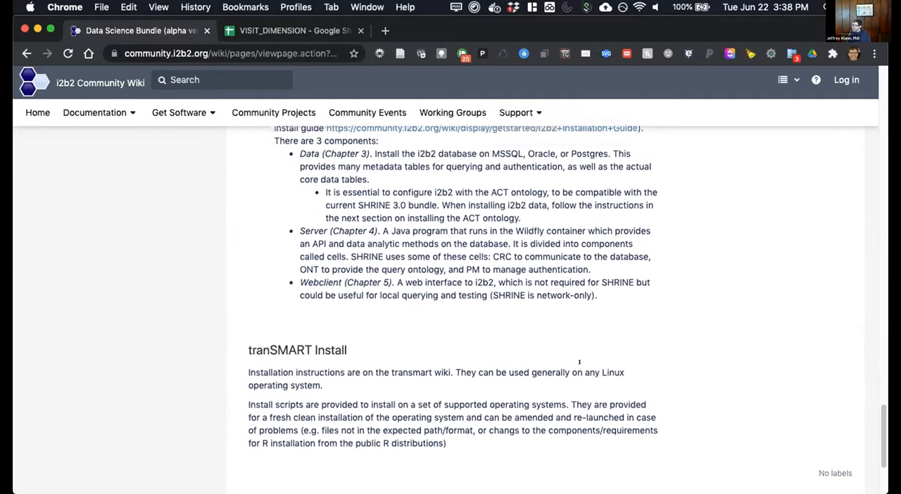
{"action": "scroll", "scroll_direction": "down", "scroll_amount": 3}
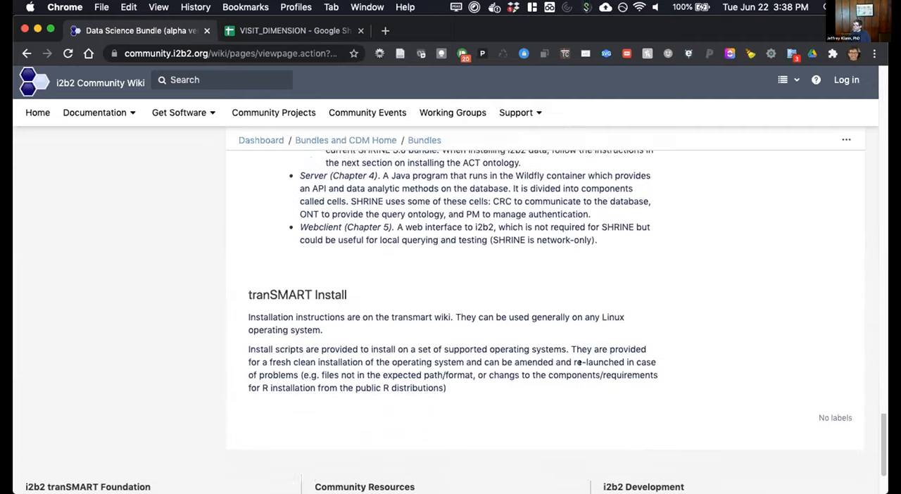
{"action": "scroll", "scroll_direction": "down", "scroll_amount": 3}
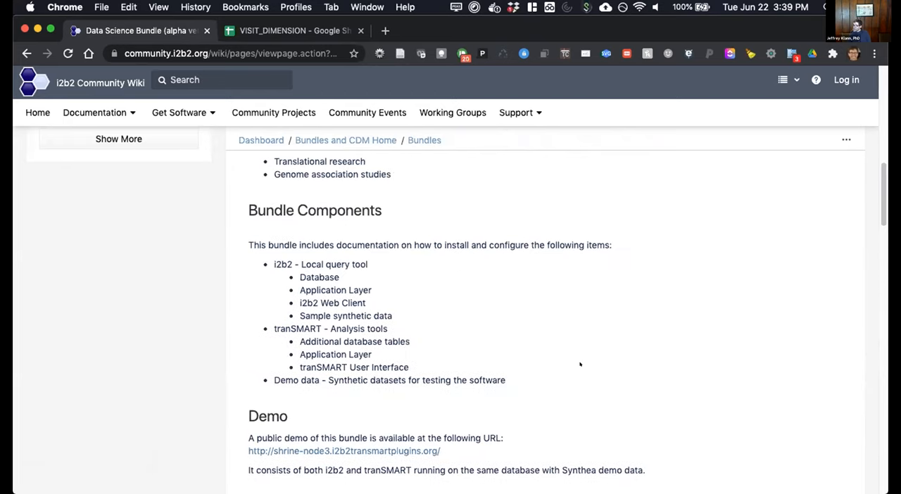
{"action": "left_click", "coordinate": [344, 451]}
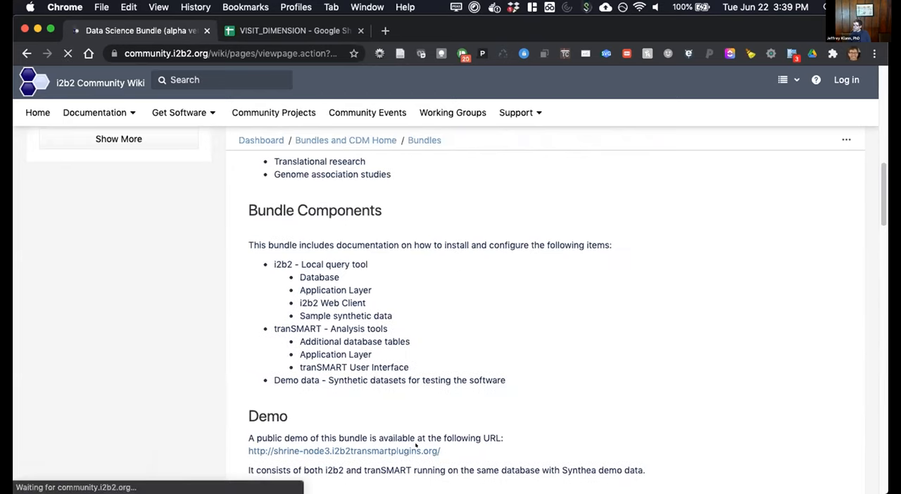
{"action": "left_click", "coordinate": [343, 450]}
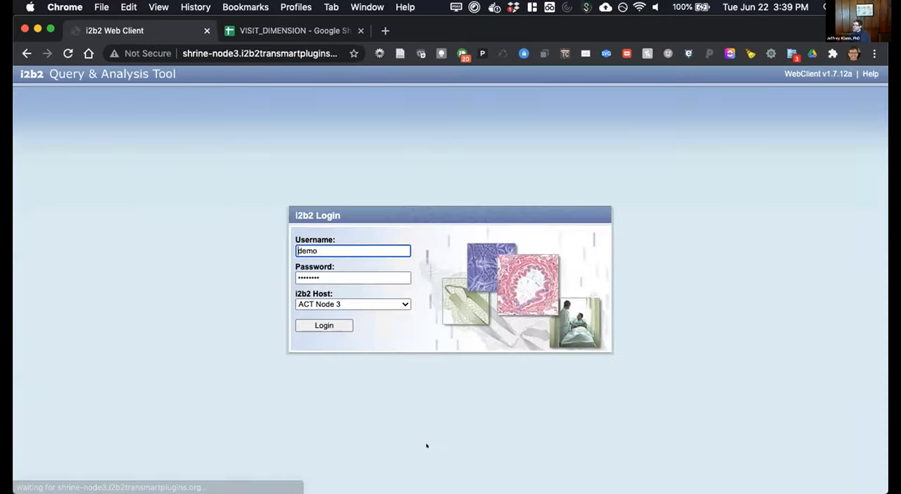
{"action": "left_click", "coordinate": [324, 325]}
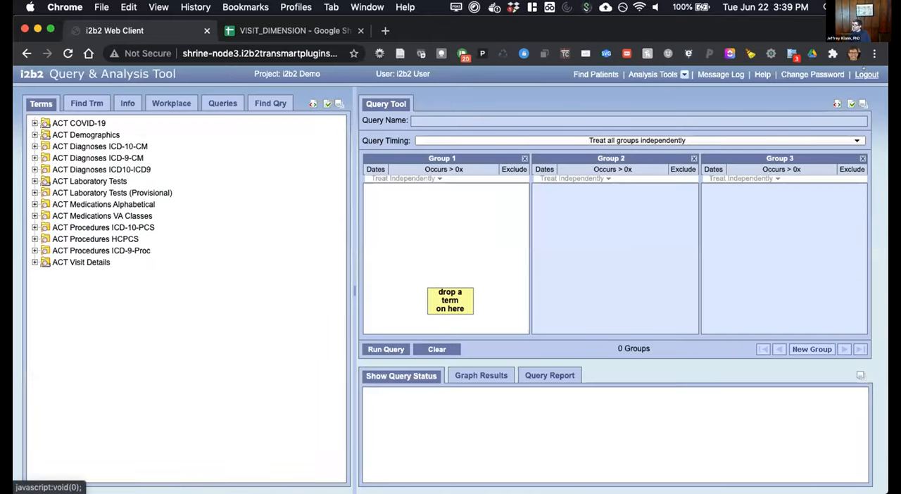
{"action": "left_click", "coordinate": [868, 73]}
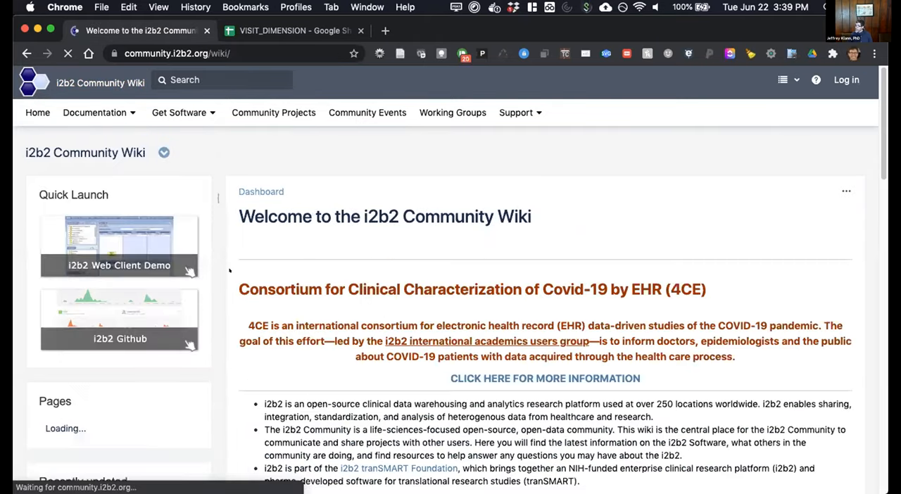
Scroll the wiki welcome page down to its Documentation and Get Software tables.
{"action": "scroll", "scroll_direction": "down", "scroll_amount": 3}
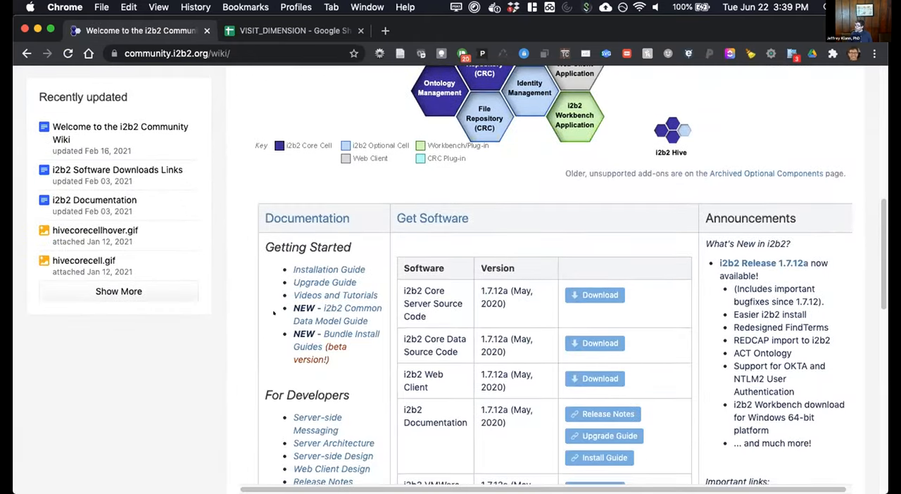
{"action": "scroll", "scroll_direction": "down", "scroll_amount": 3}
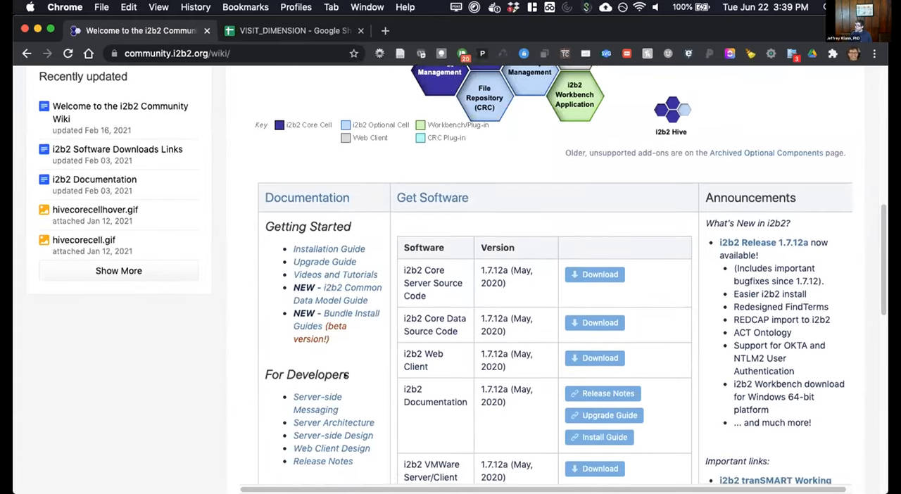
{"action": "scroll", "scroll_direction": "down", "scroll_amount": 3}
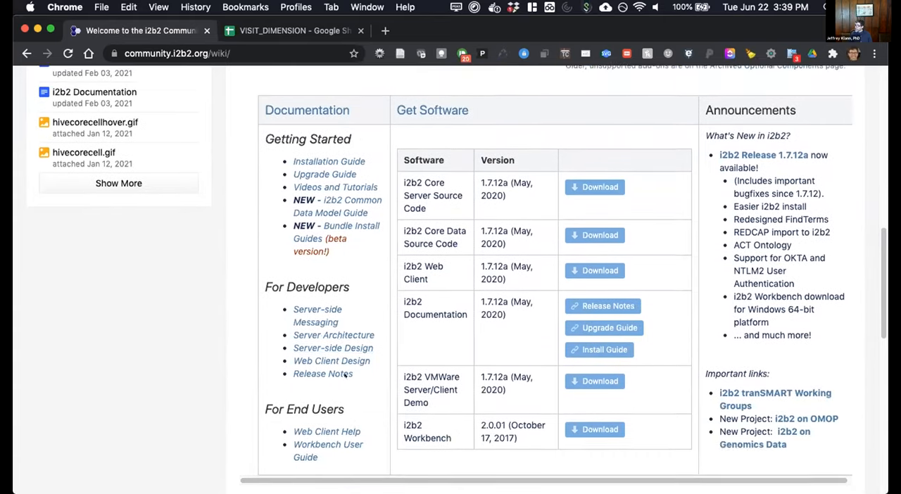